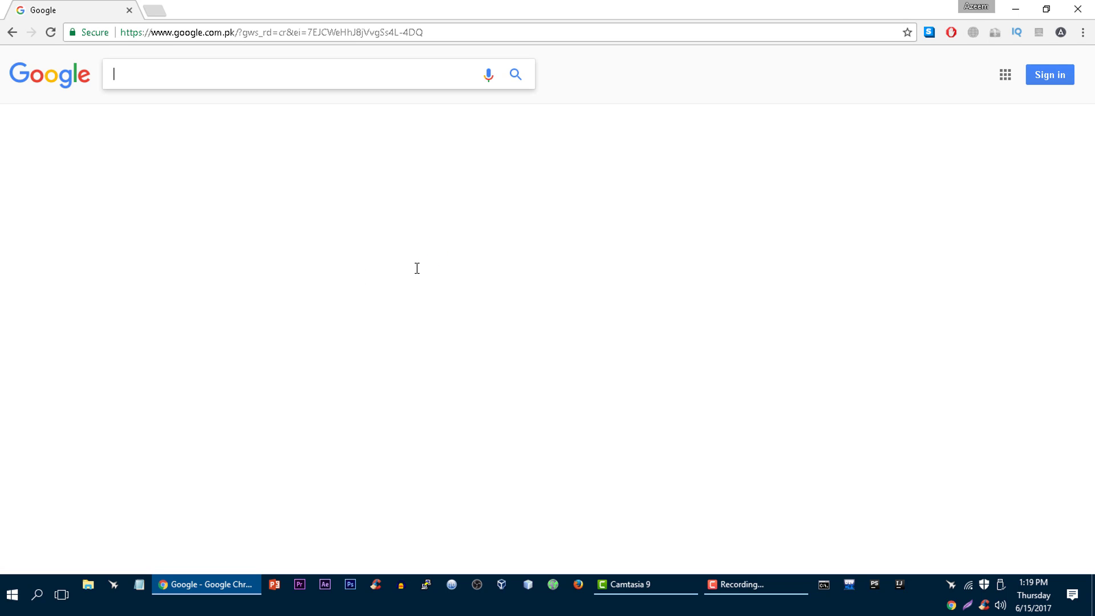
Step: Search Google for 'android studio', view the official download page, then return to the results
type("android studio")
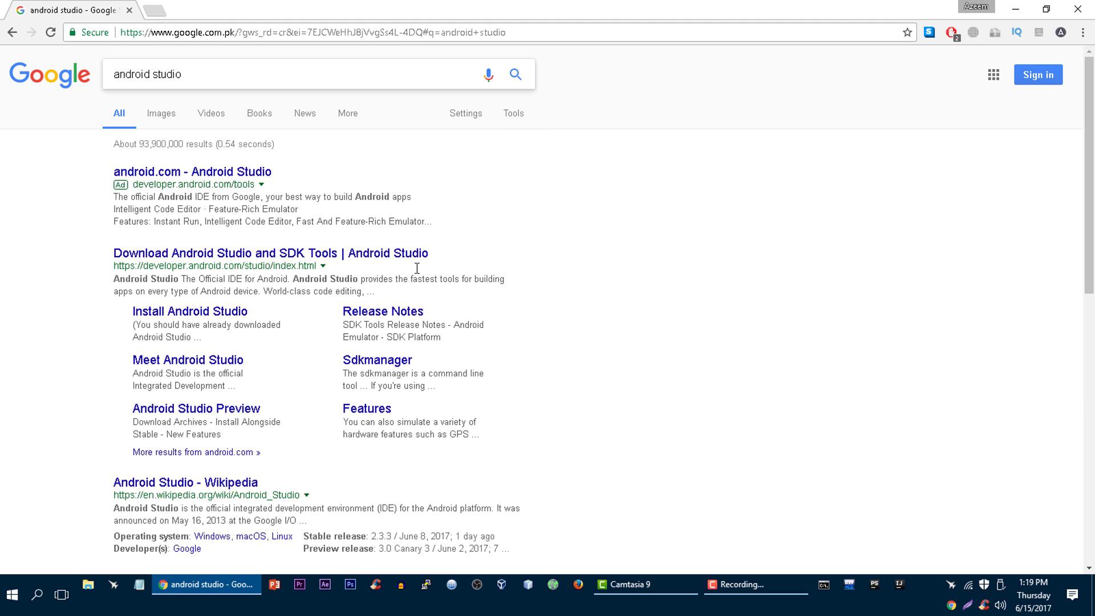
left_click(270, 253)
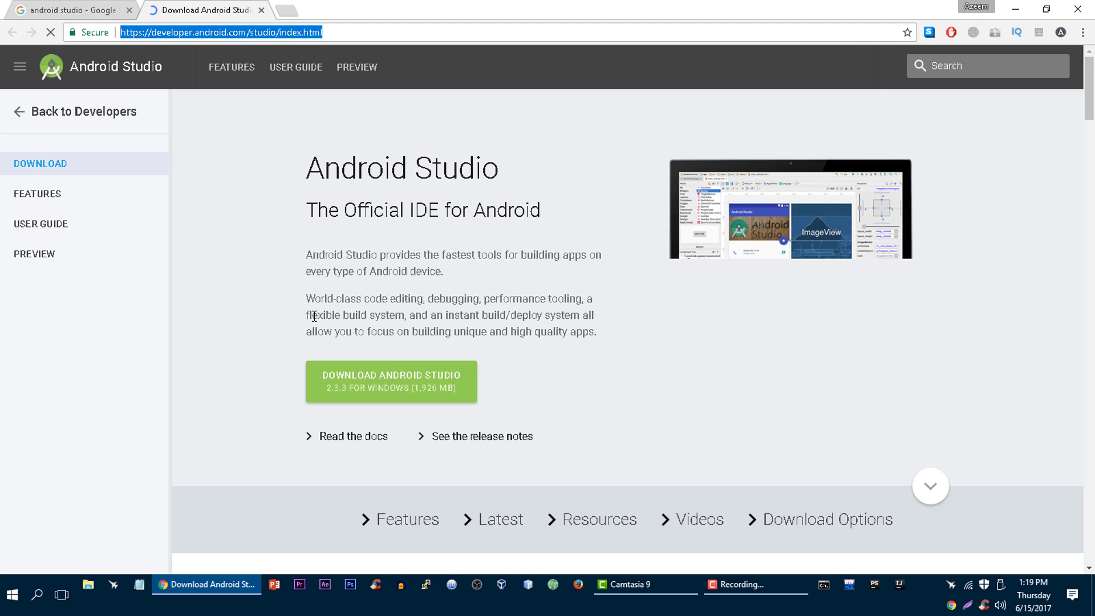
scroll("down", 3)
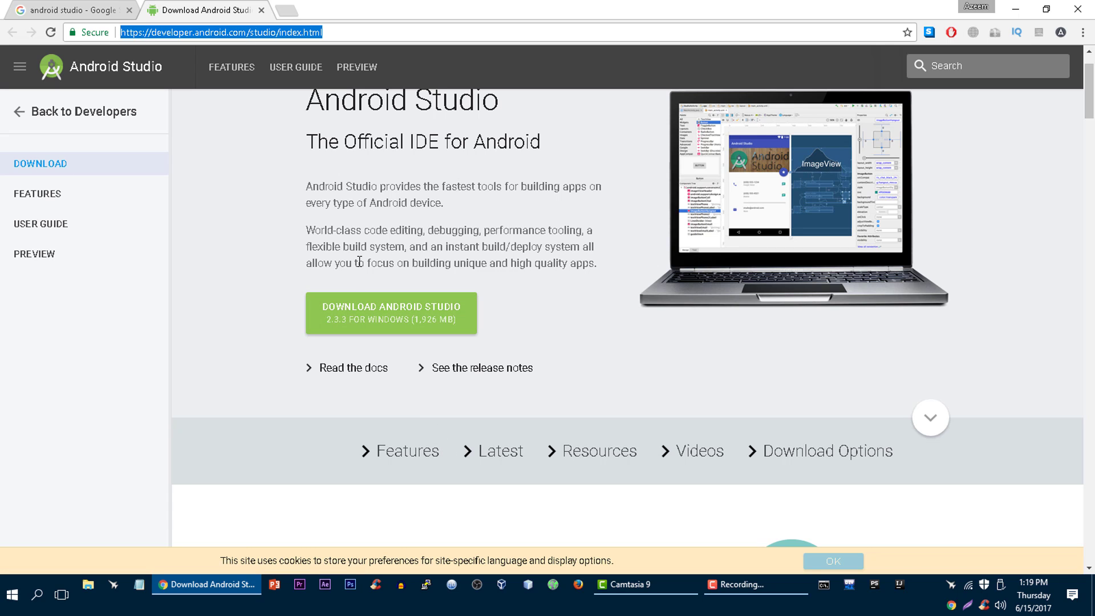
mouse_move(397, 263)
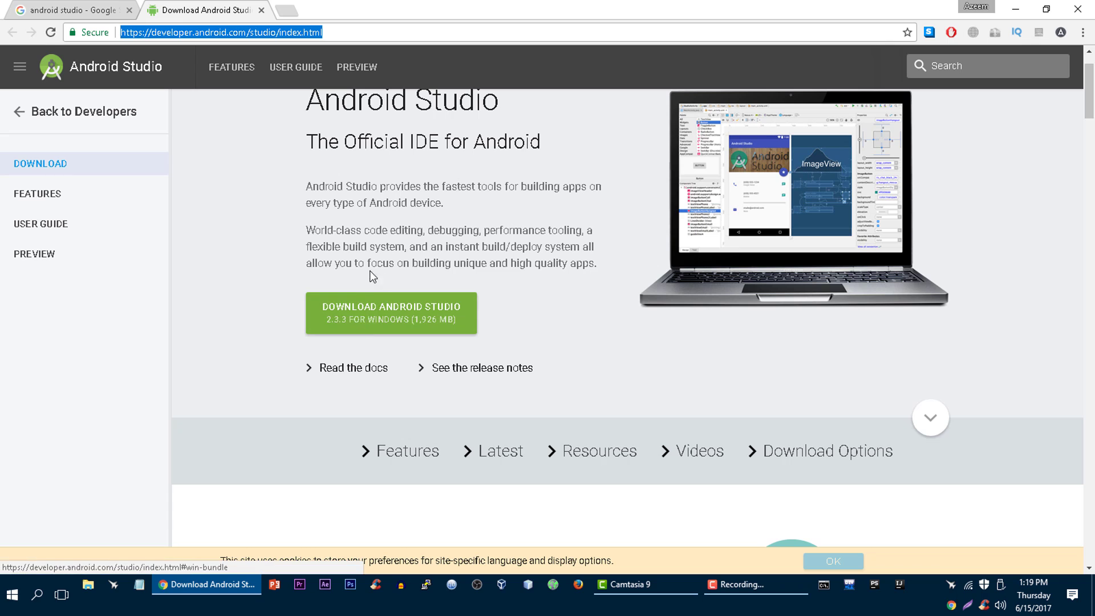
mouse_move(409, 316)
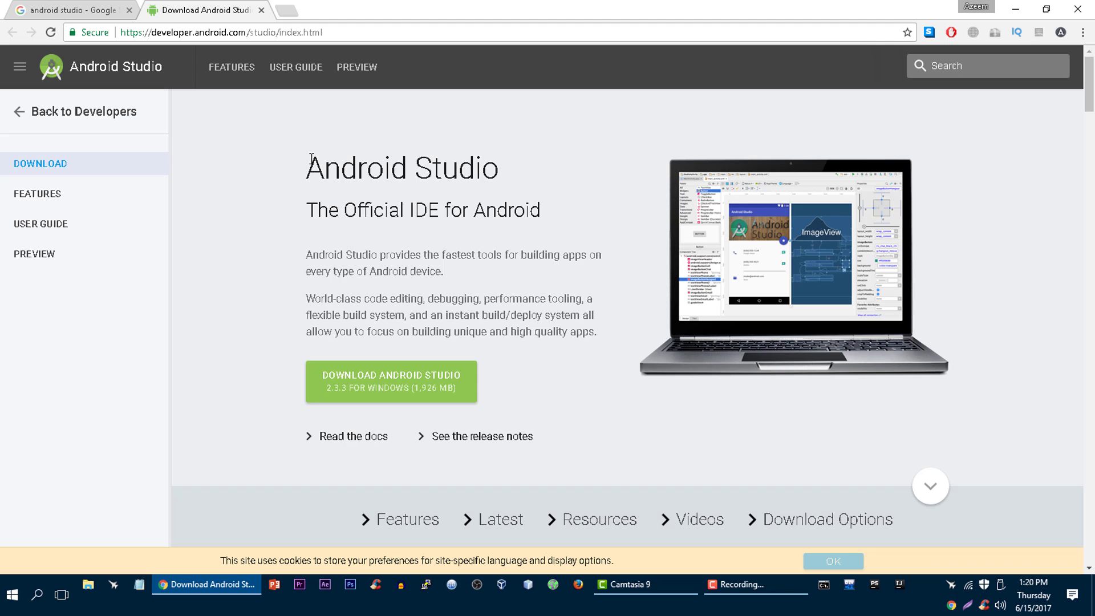
mouse_move(387, 234)
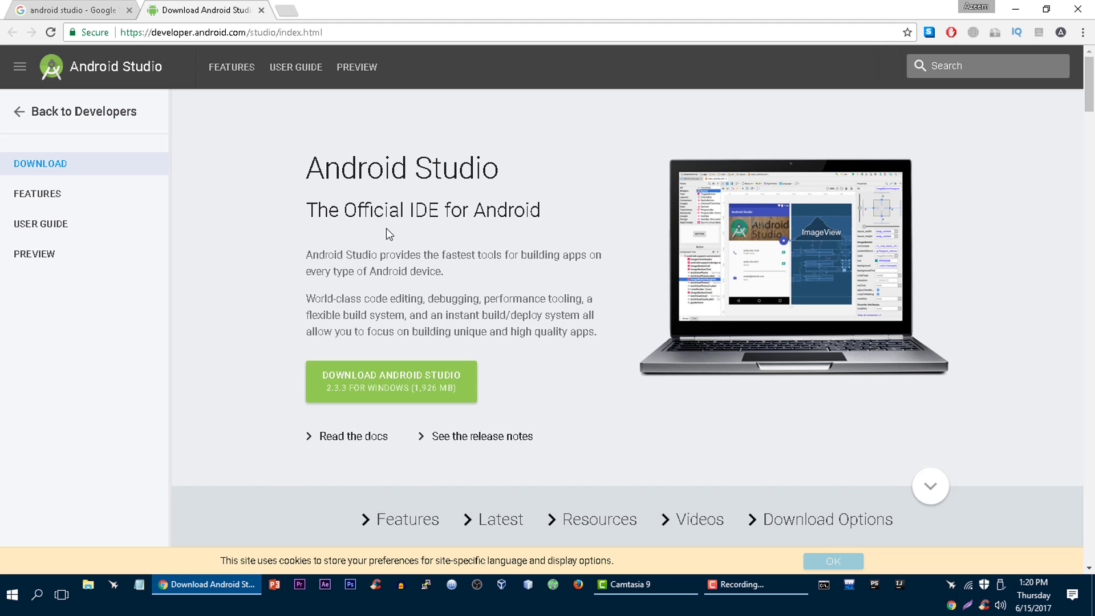
mouse_move(348, 157)
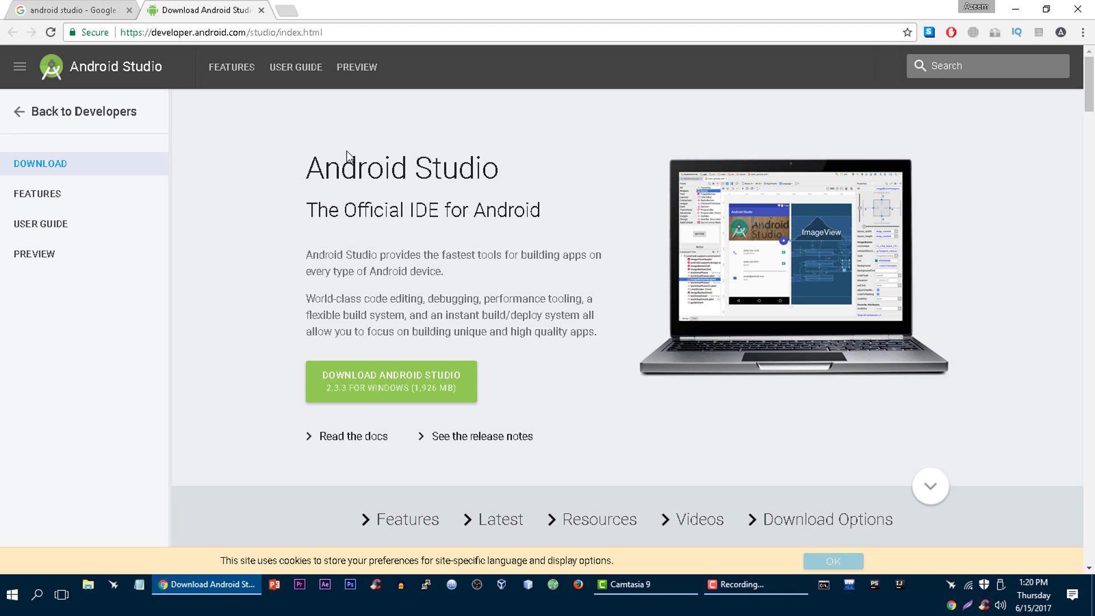
left_click(63, 8)
type("android studio 3.0")
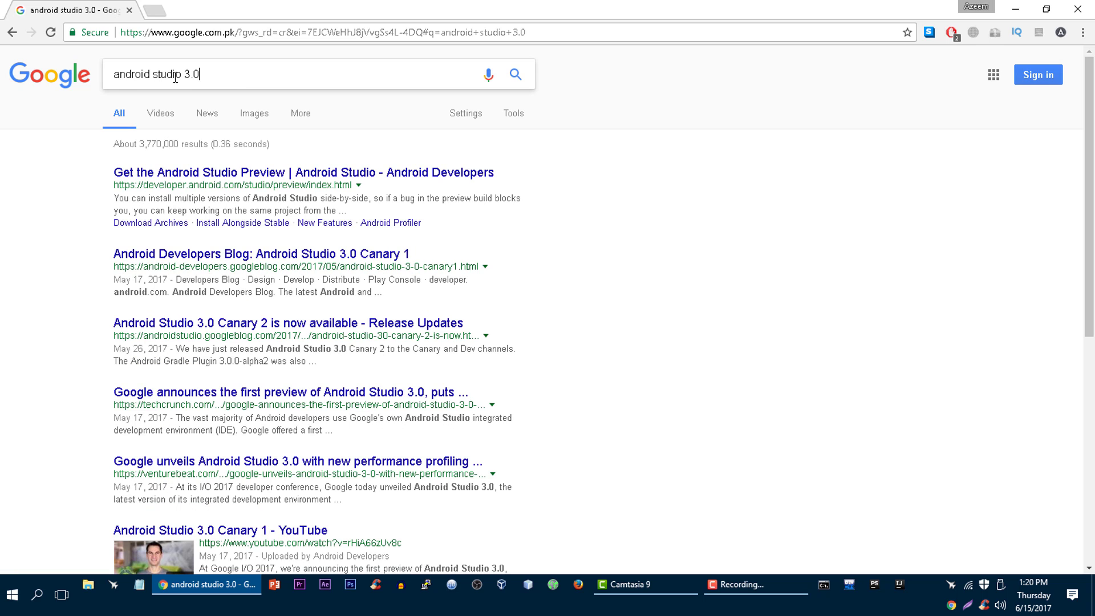
Step: Open the Android Studio Preview page and accept the terms to download 3.0 Canary 3
triple_click(160, 75)
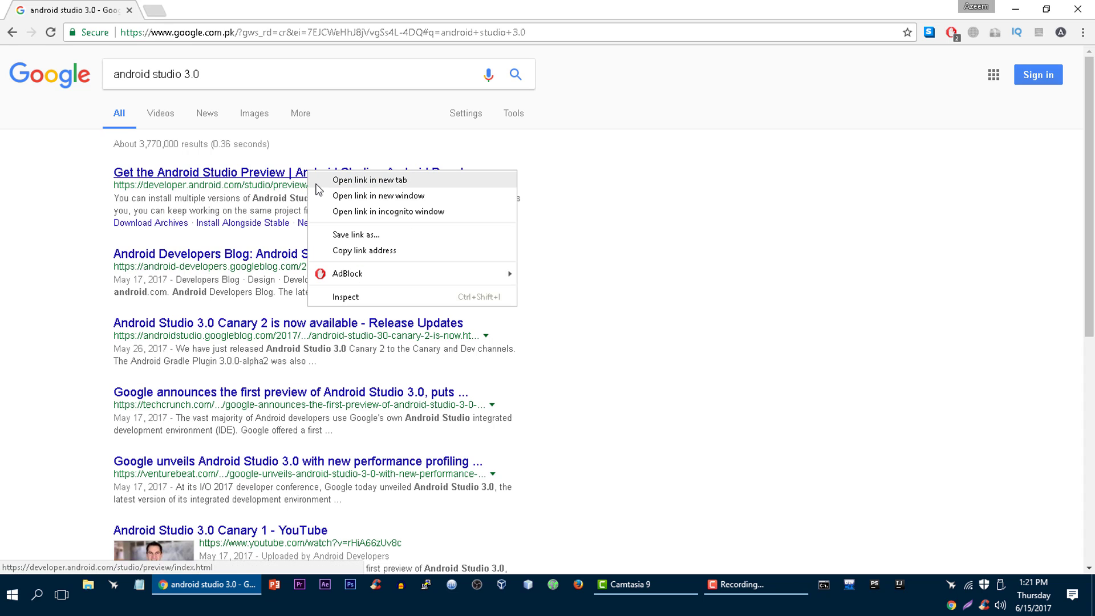
left_click(371, 180)
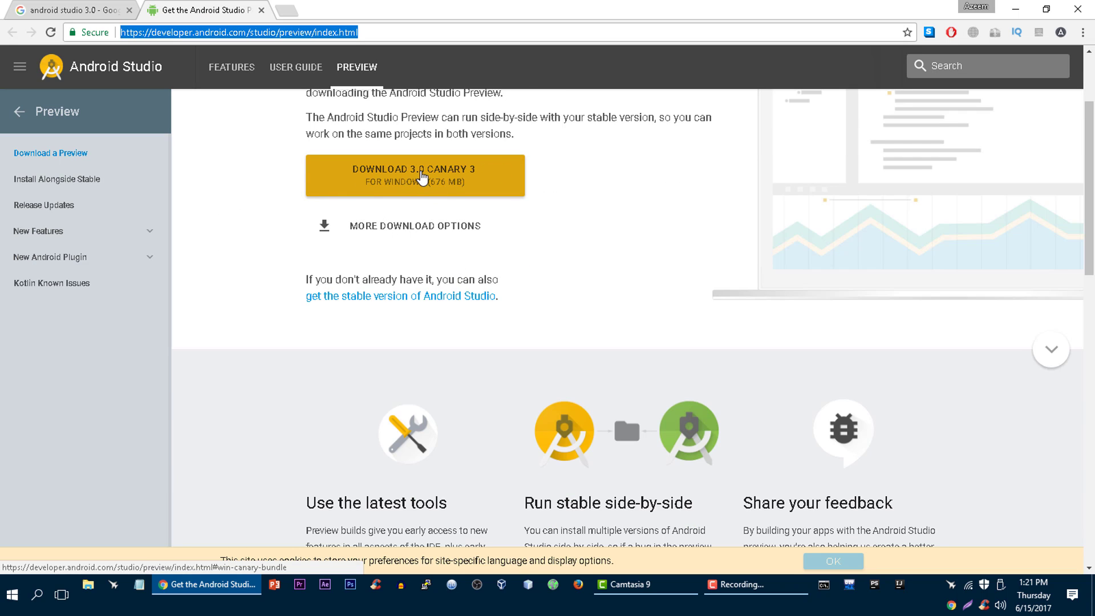
left_click(416, 174)
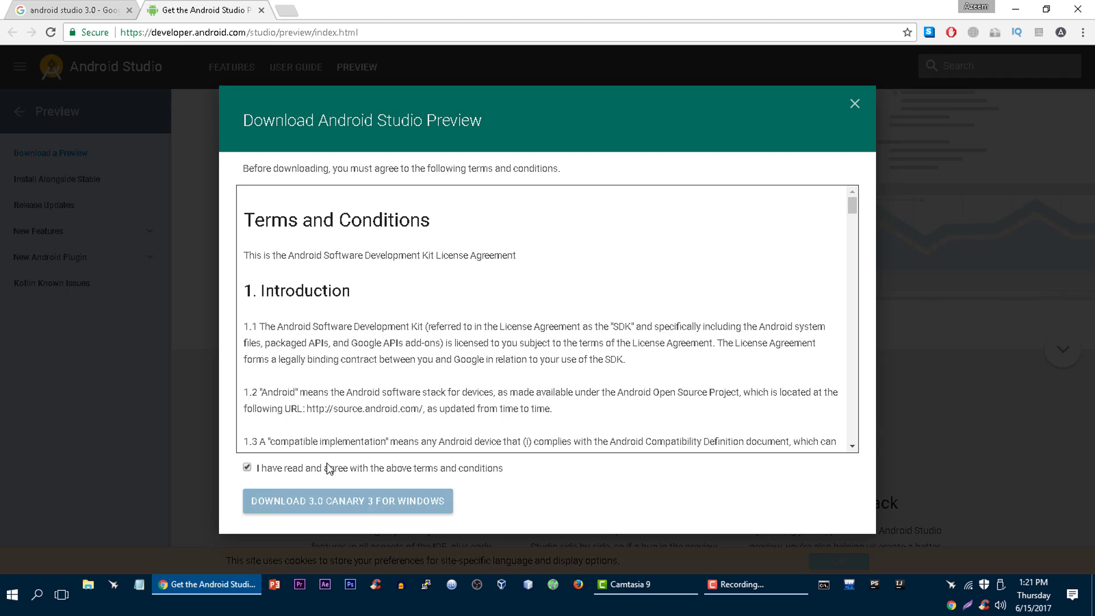
left_click(347, 501)
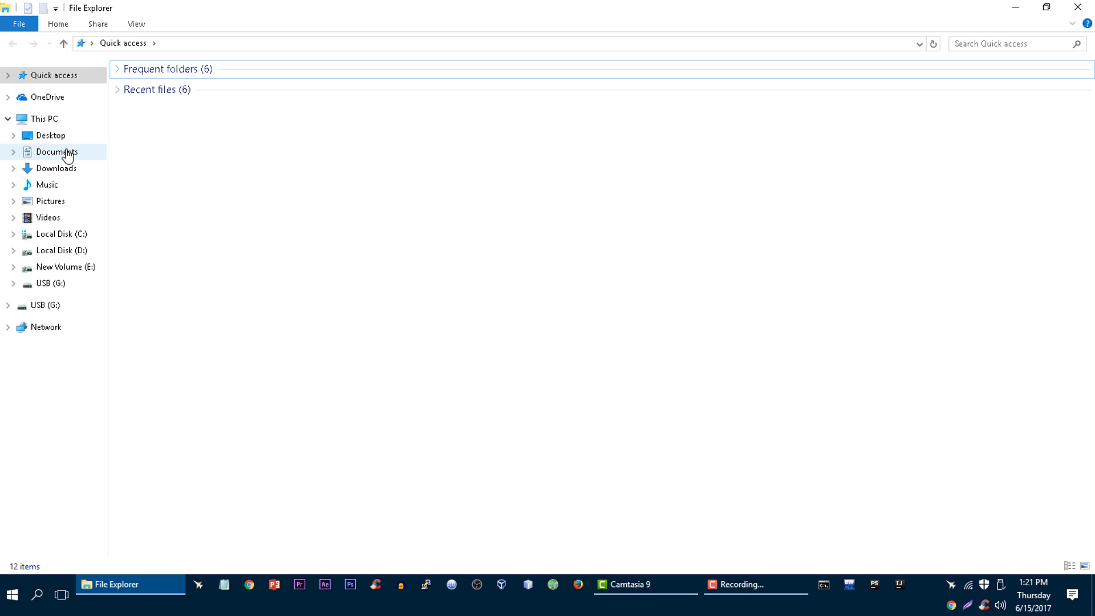
Step: Copy the android-studio zip from Downloads to C:, granting administrator permission
right_click(177, 103)
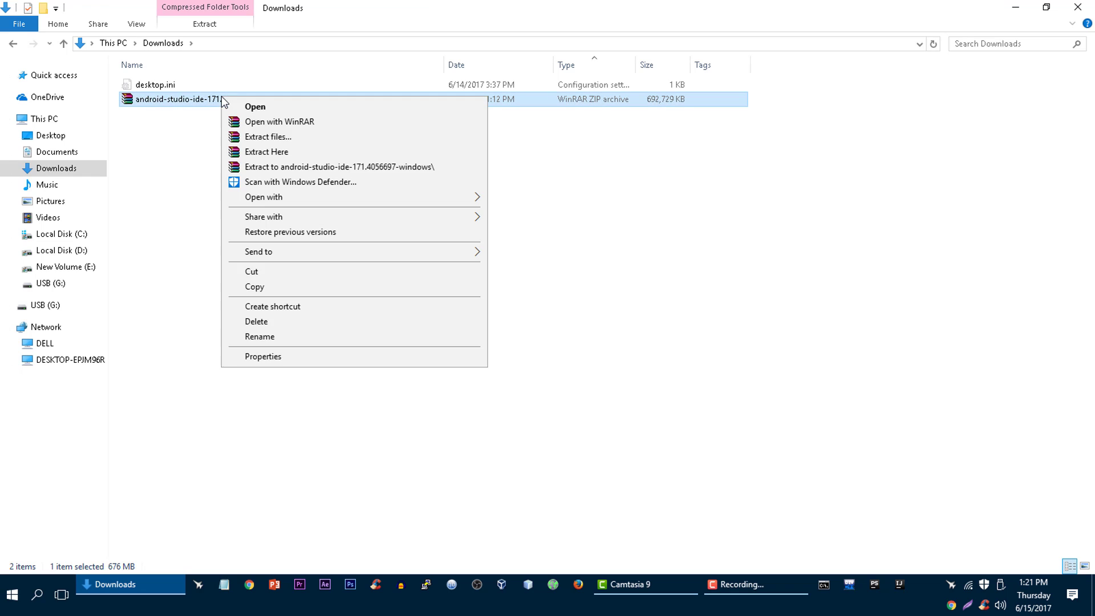
mouse_move(273, 164)
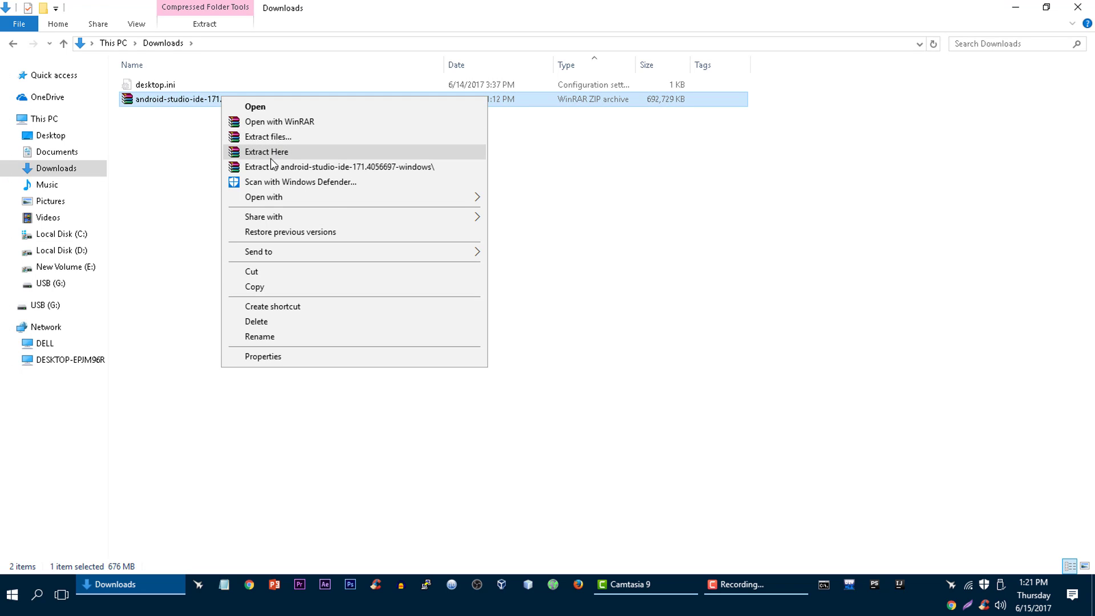
left_click(50, 234)
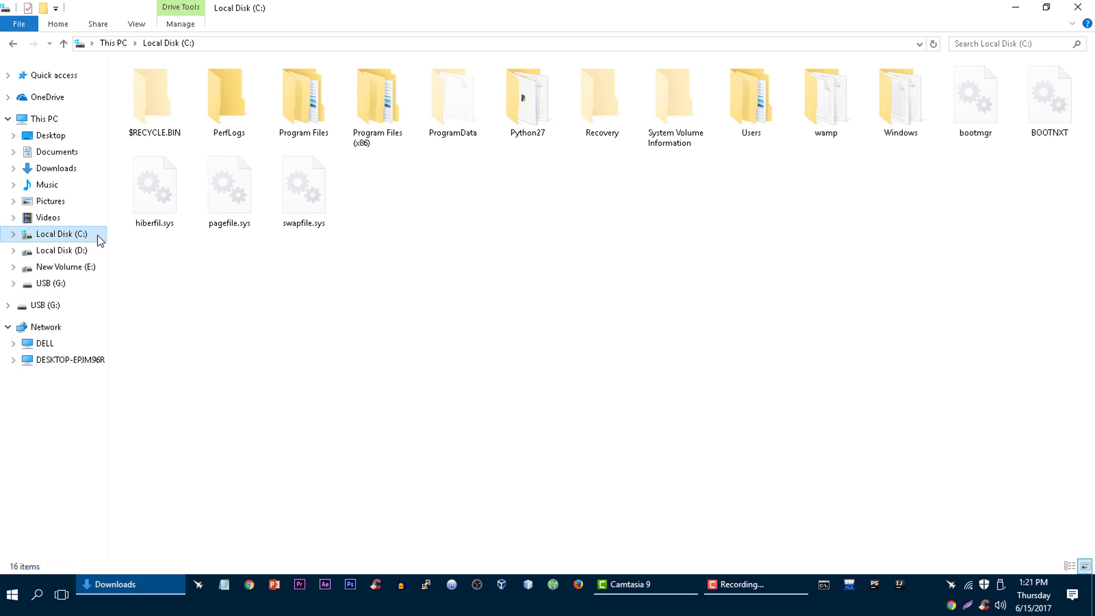
left_click(303, 188)
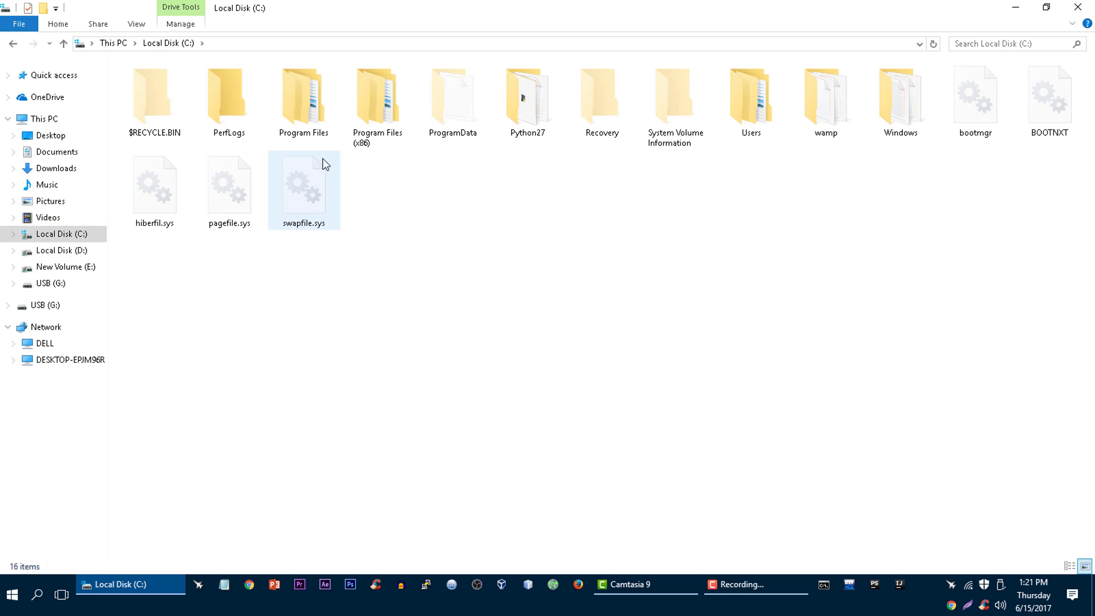
left_click(436, 218)
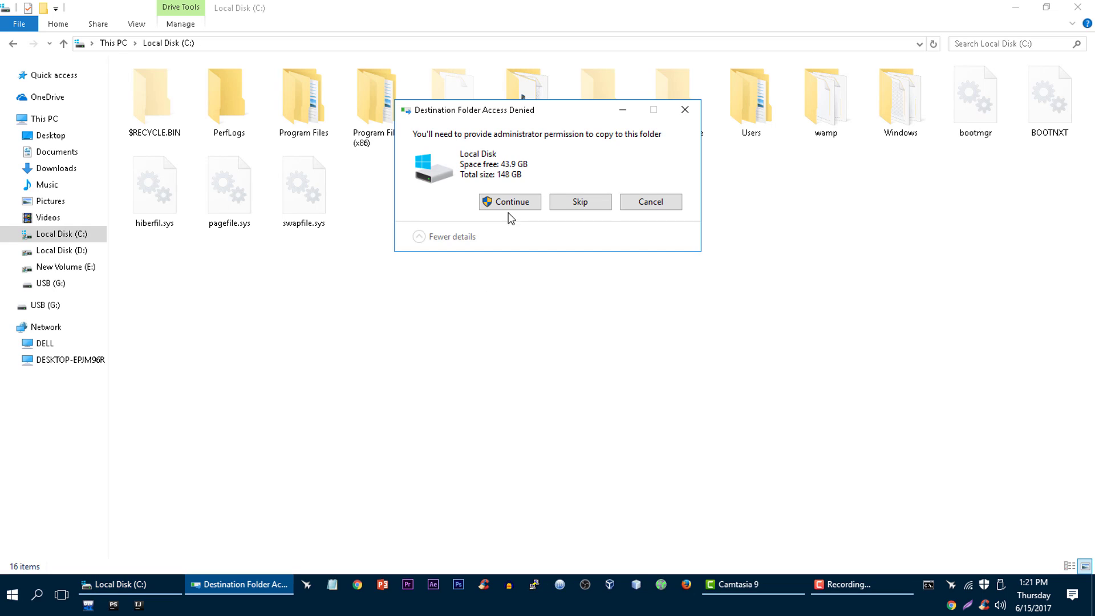
left_click(509, 202)
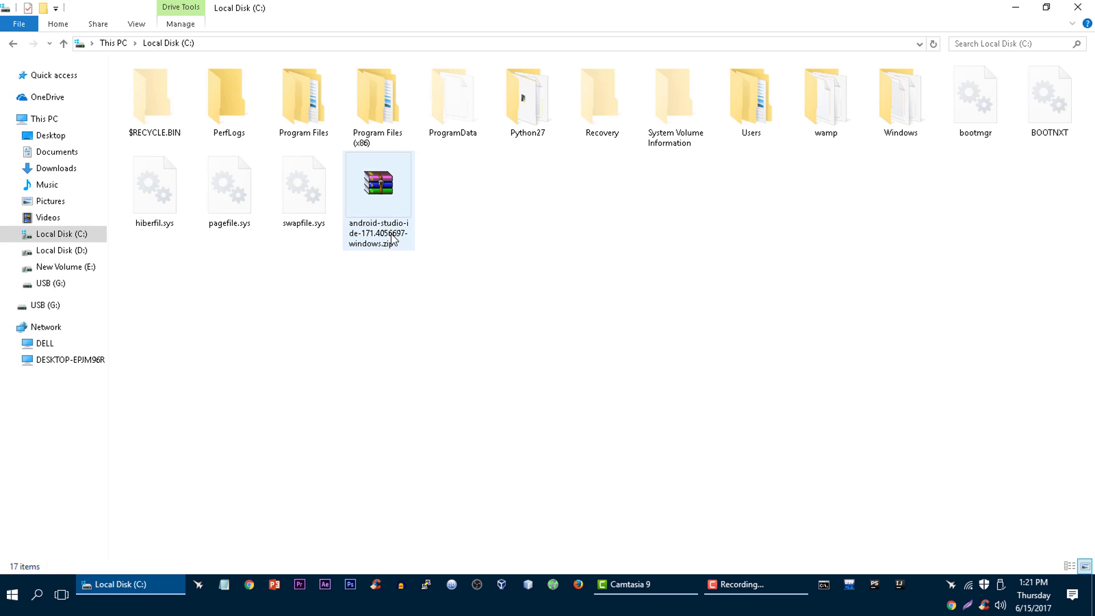
left_click(378, 184)
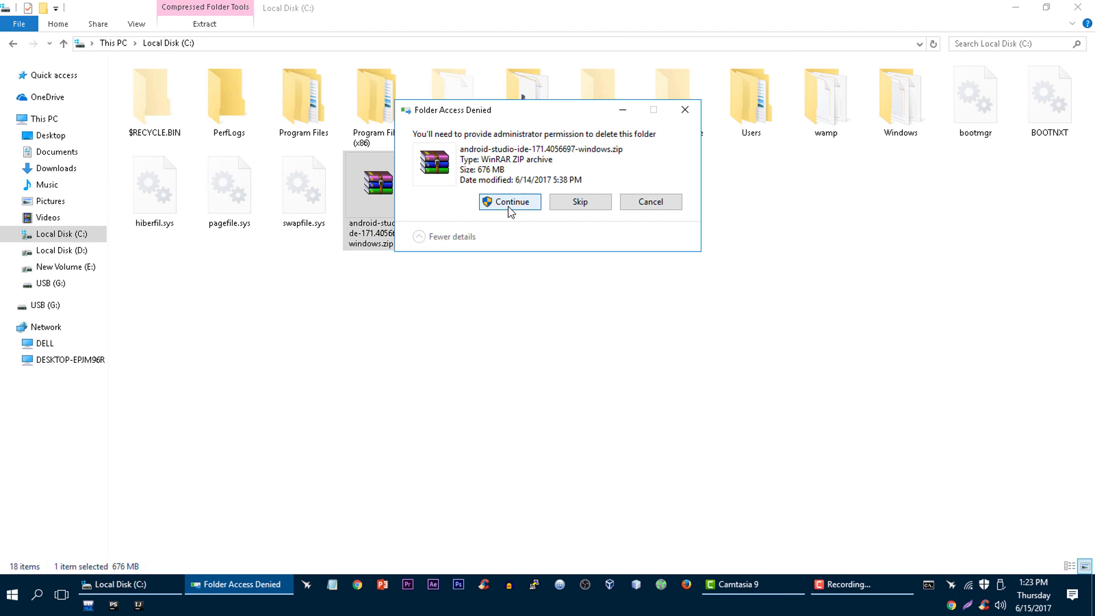
Step: Delete the zip from C: and rename the extracted folder to android-studio-3
left_click(510, 202)
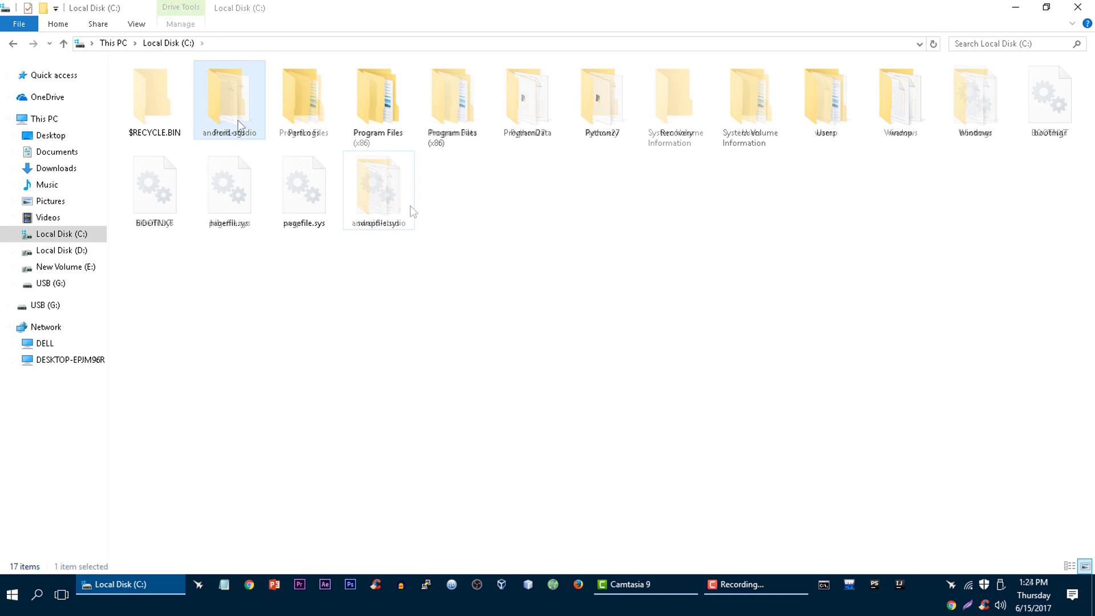
right_click(229, 100)
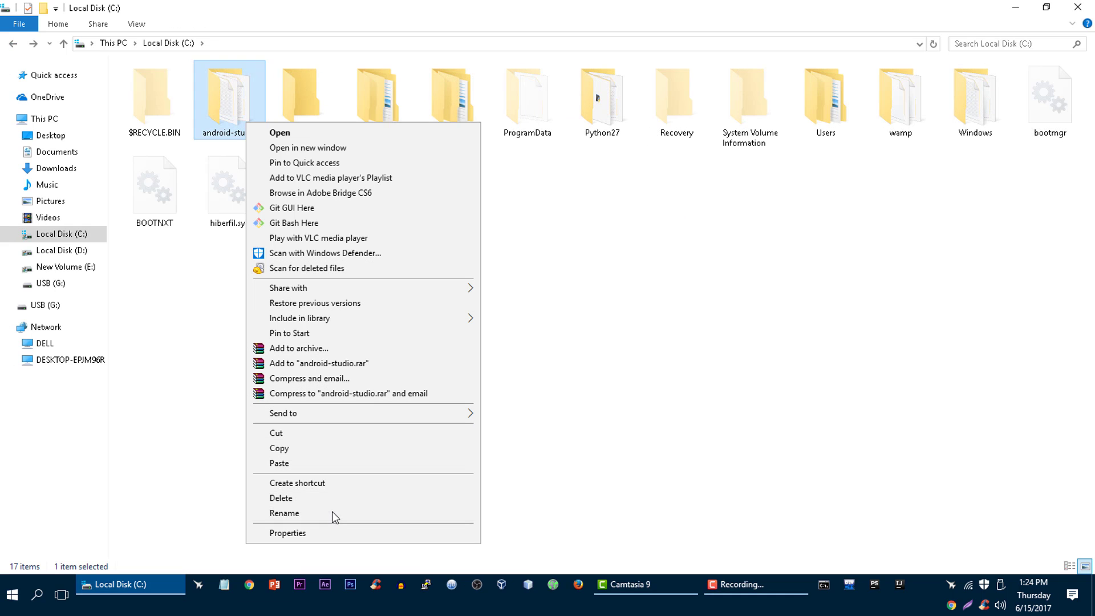
left_click(283, 513)
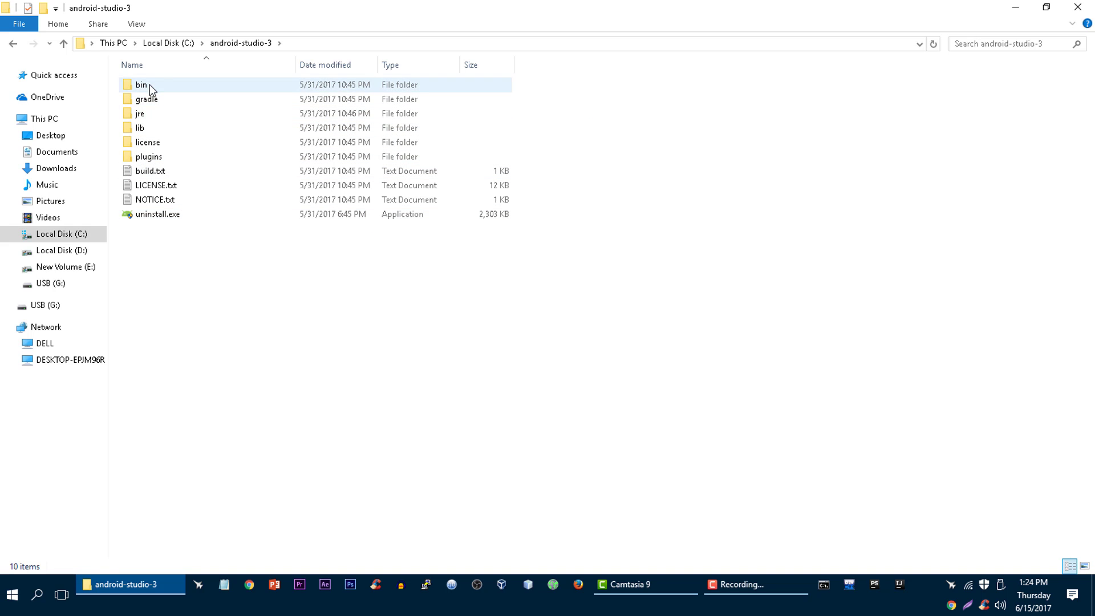
Step: Open the bin folder in android-studio-3 and select studio64.exe
double_click(139, 85)
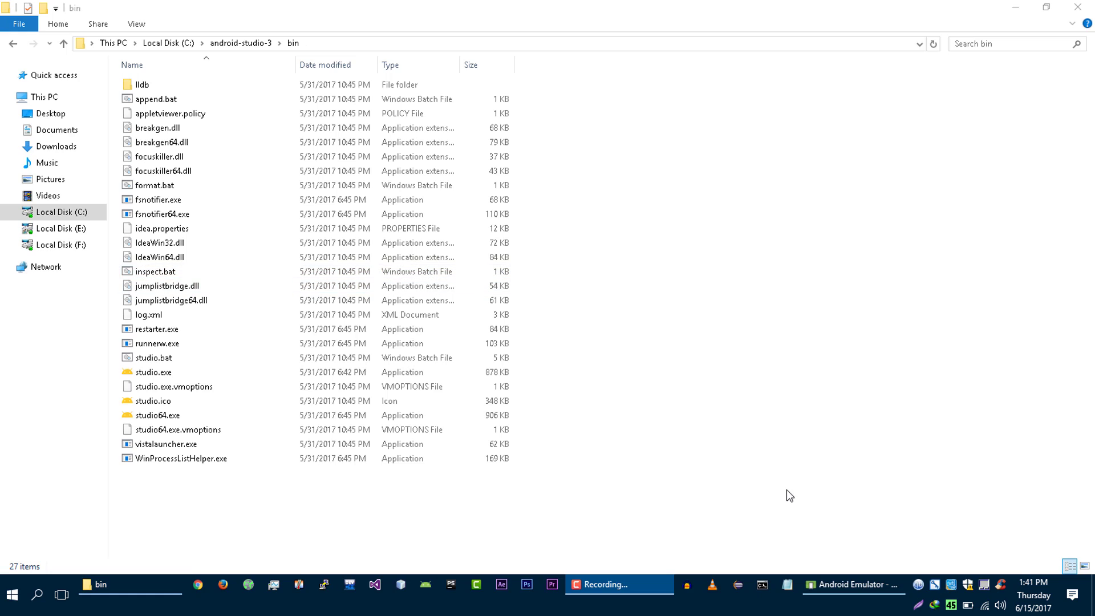
left_click(150, 372)
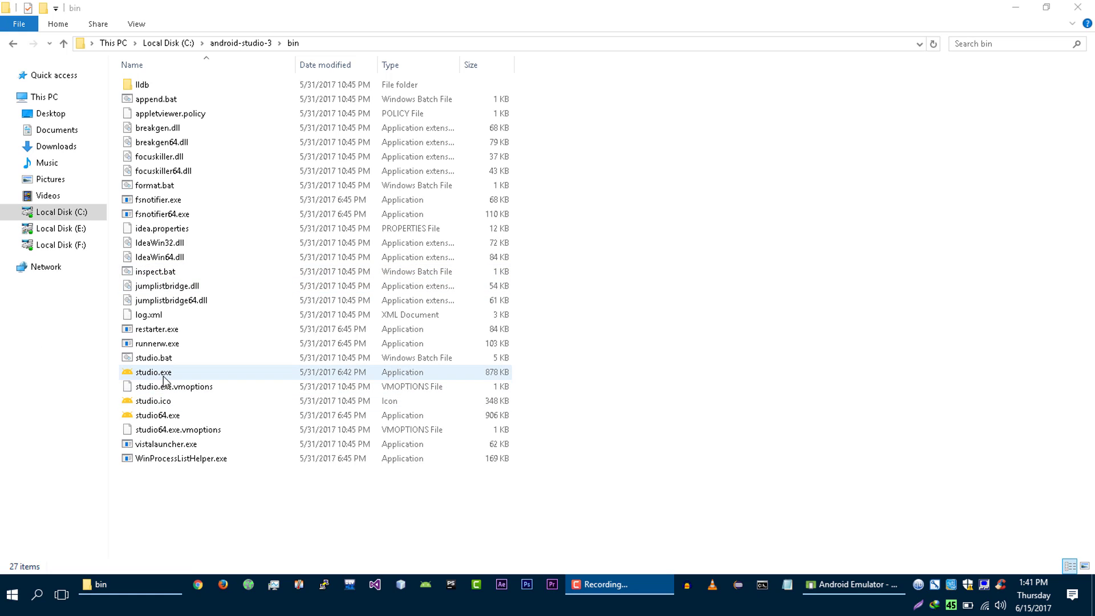
left_click(147, 415)
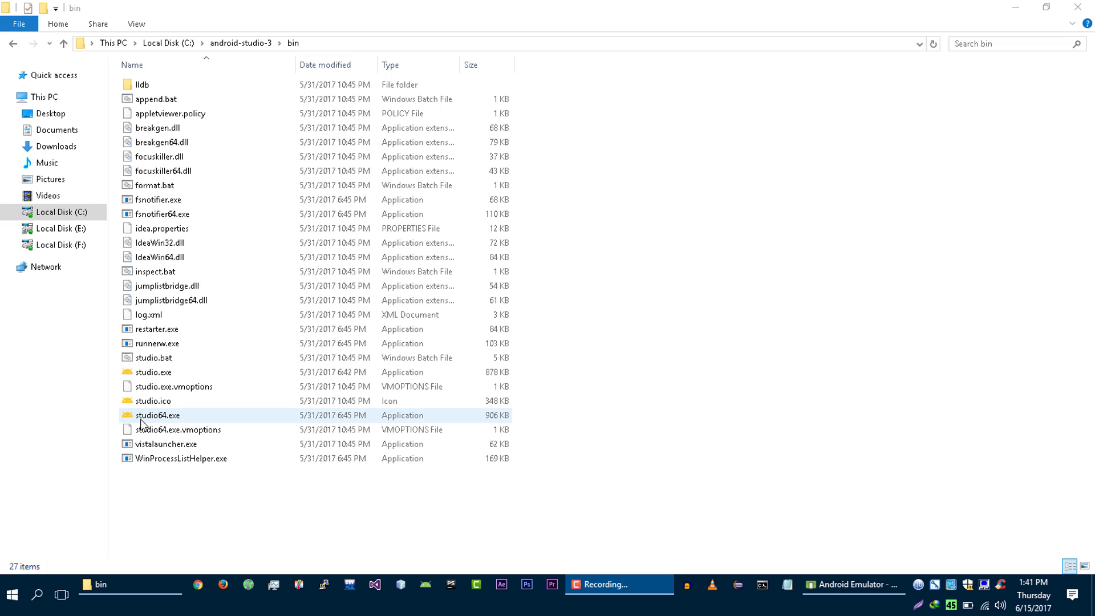
mouse_move(165, 421)
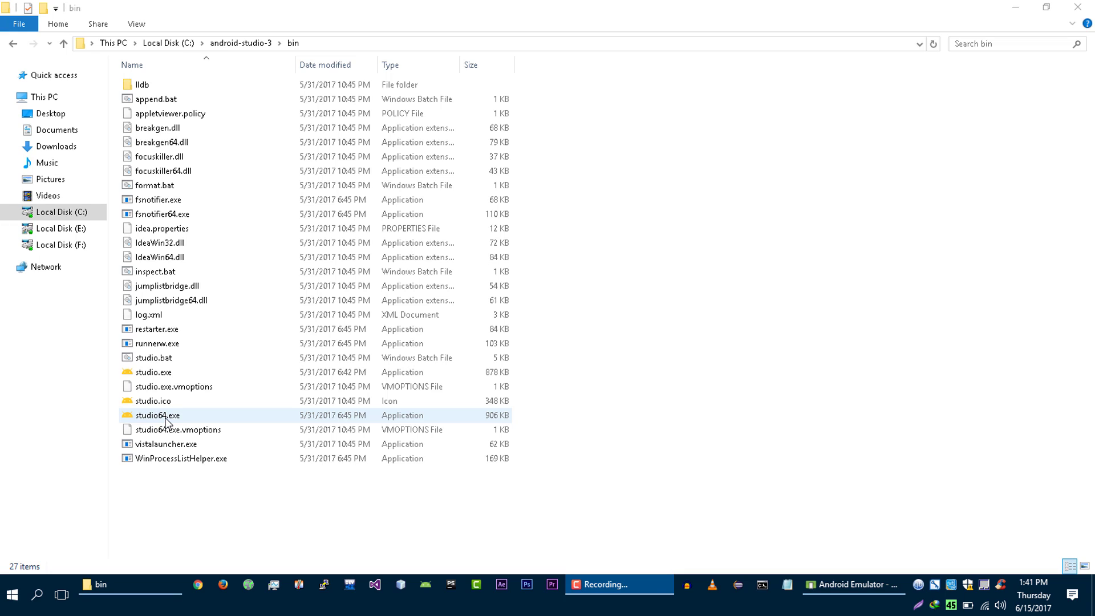
mouse_move(181, 420)
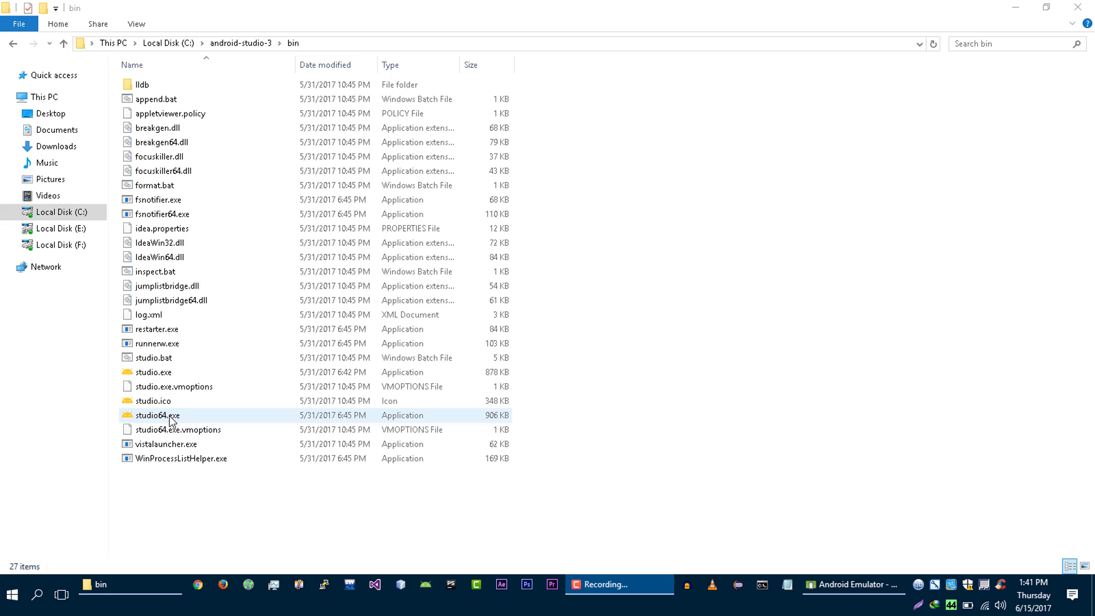
left_click(154, 415)
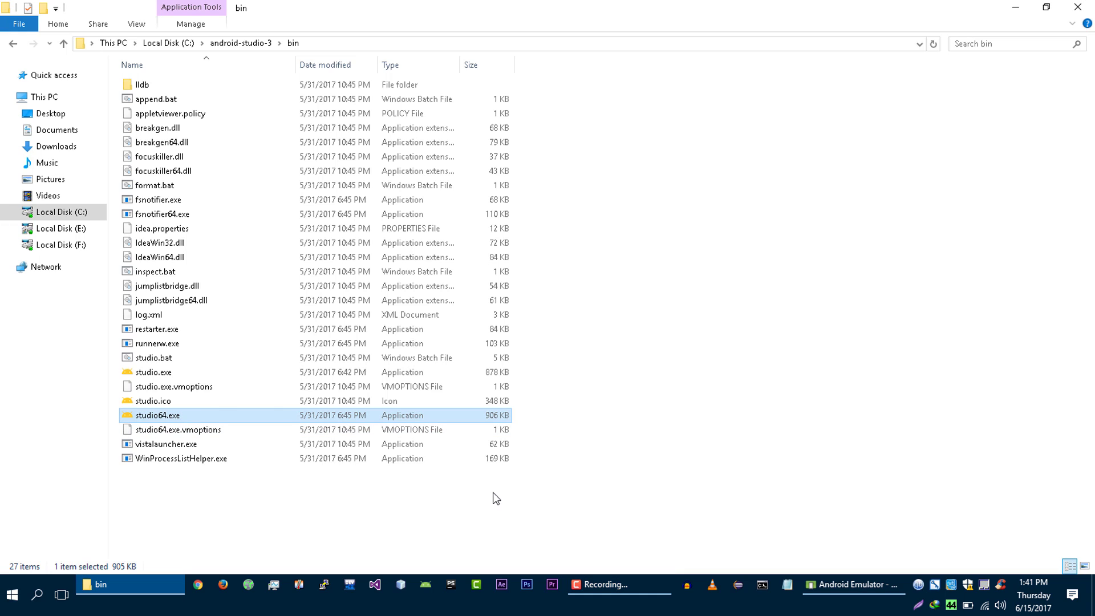
Step: Launch studio64.exe and confirm importing settings from the previous version
double_click(150, 416)
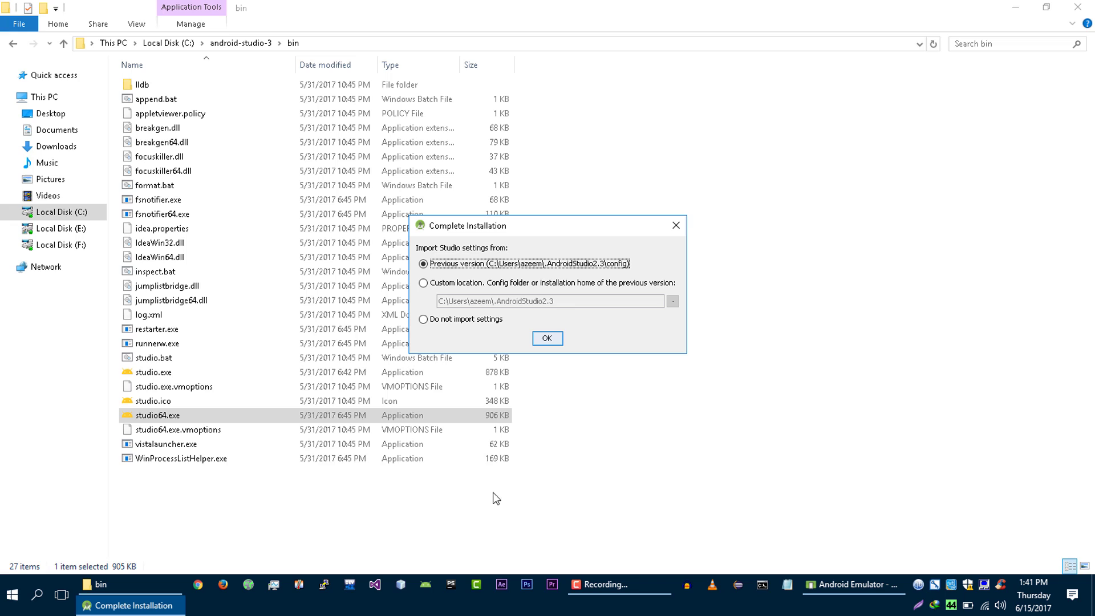
mouse_move(519, 235)
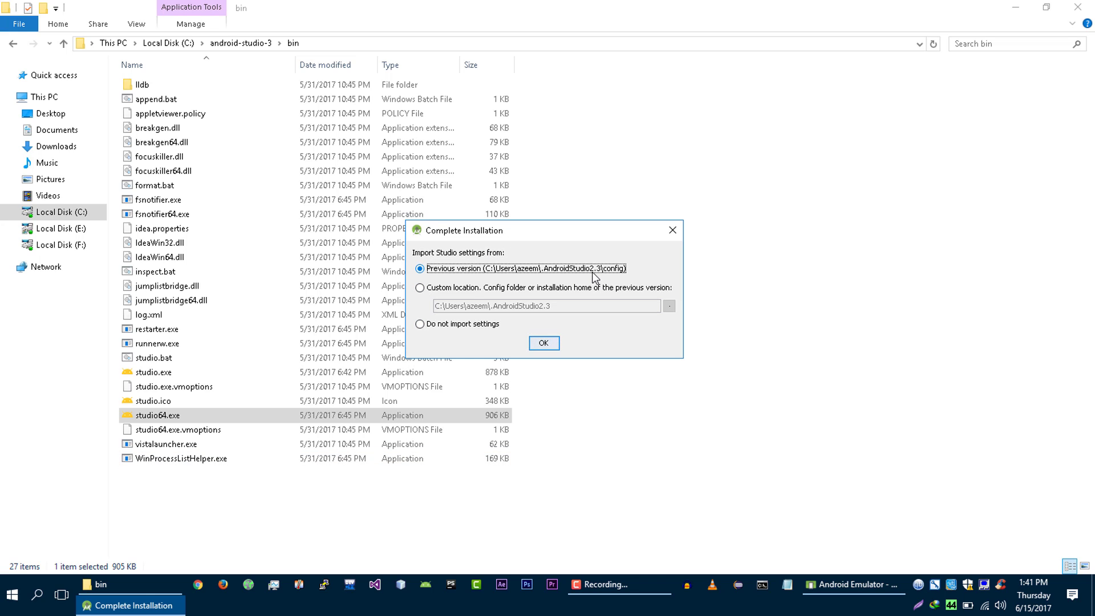
mouse_move(580, 280)
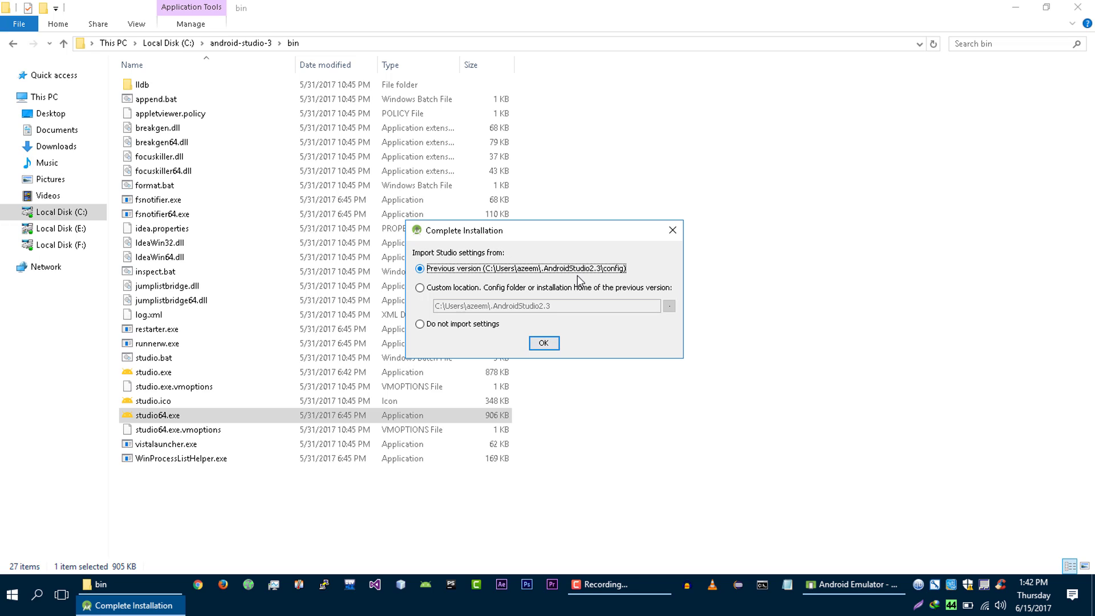
mouse_move(598, 278)
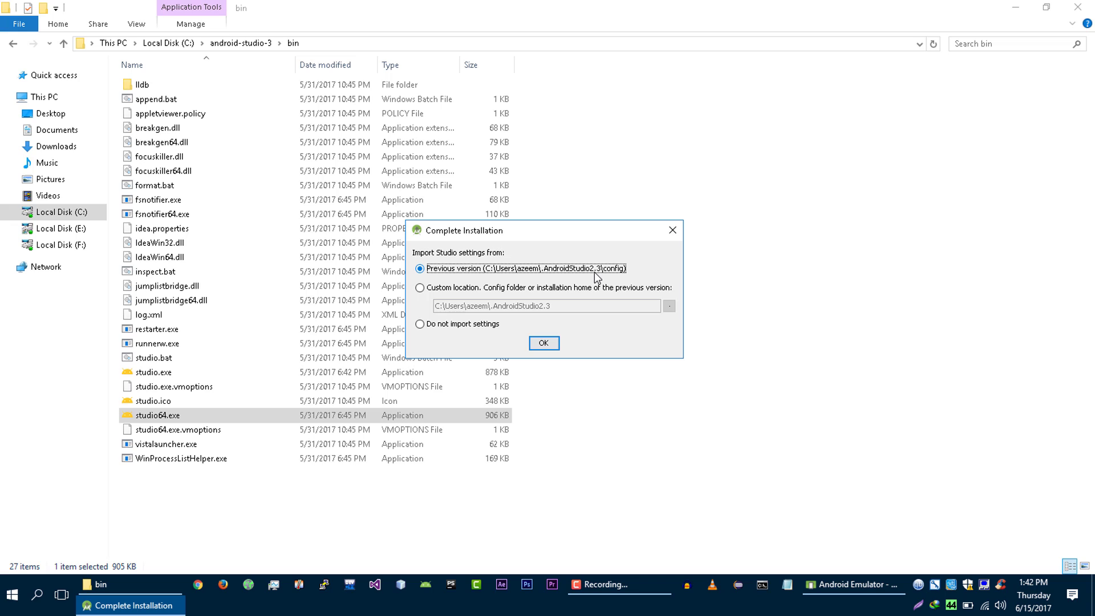
mouse_move(535, 253)
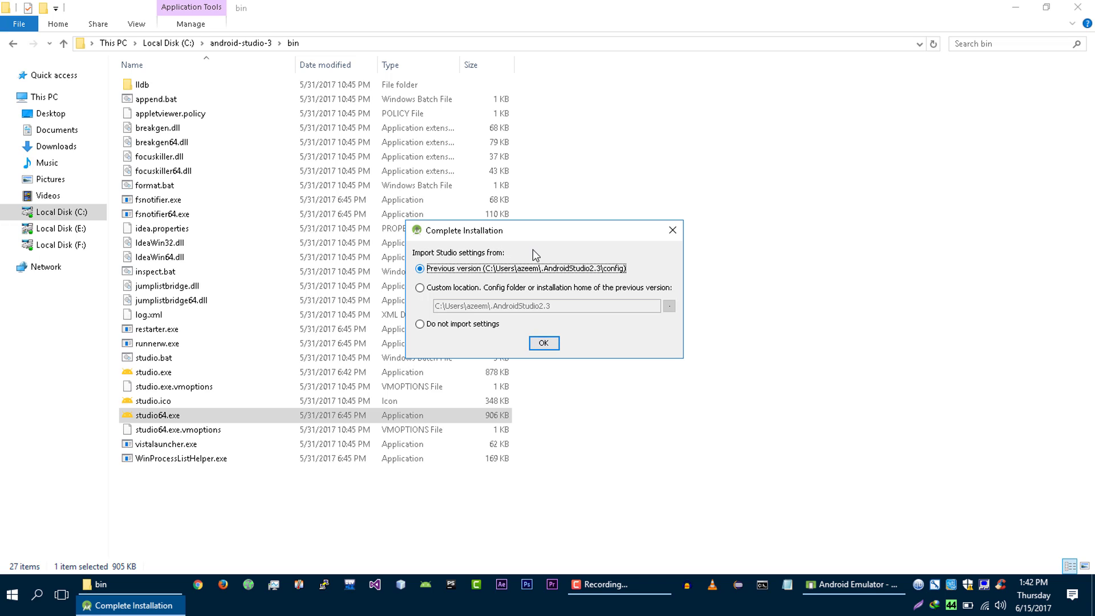
mouse_move(456, 342)
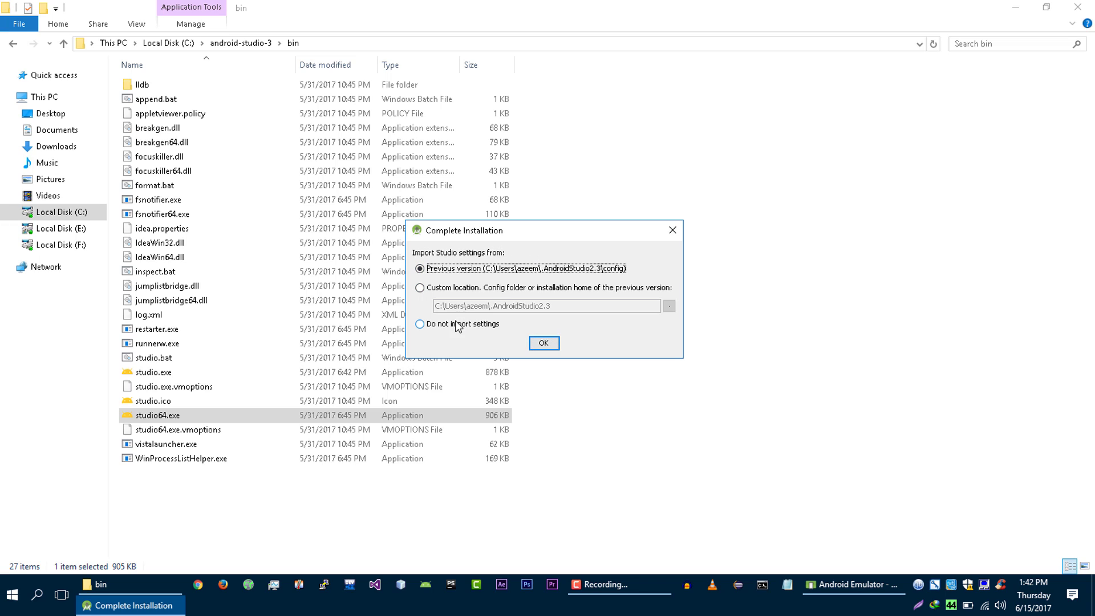
left_click(419, 324)
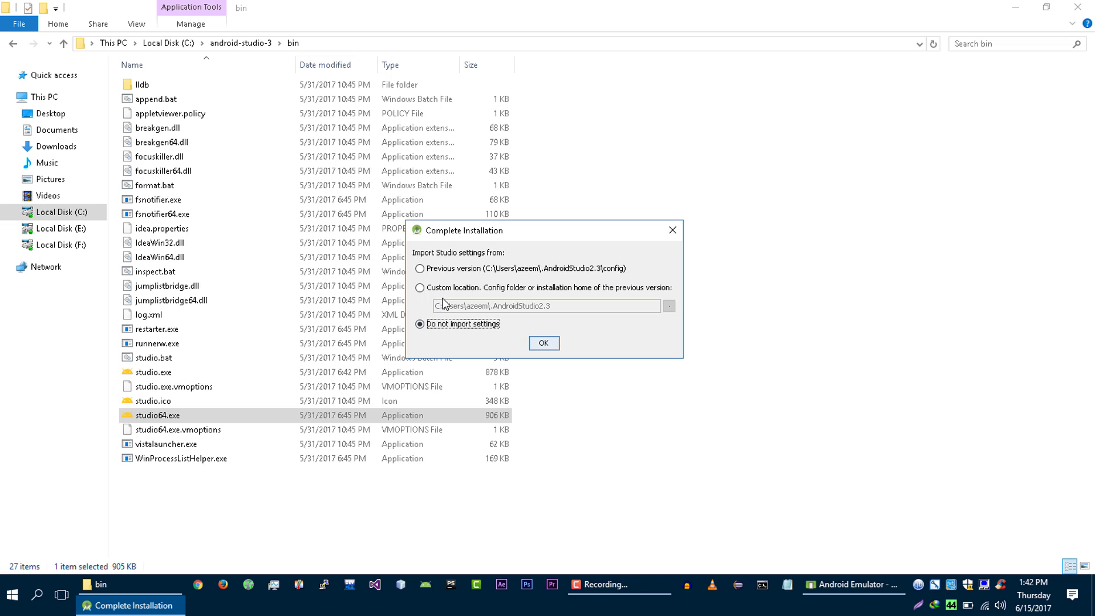
left_click(420, 266)
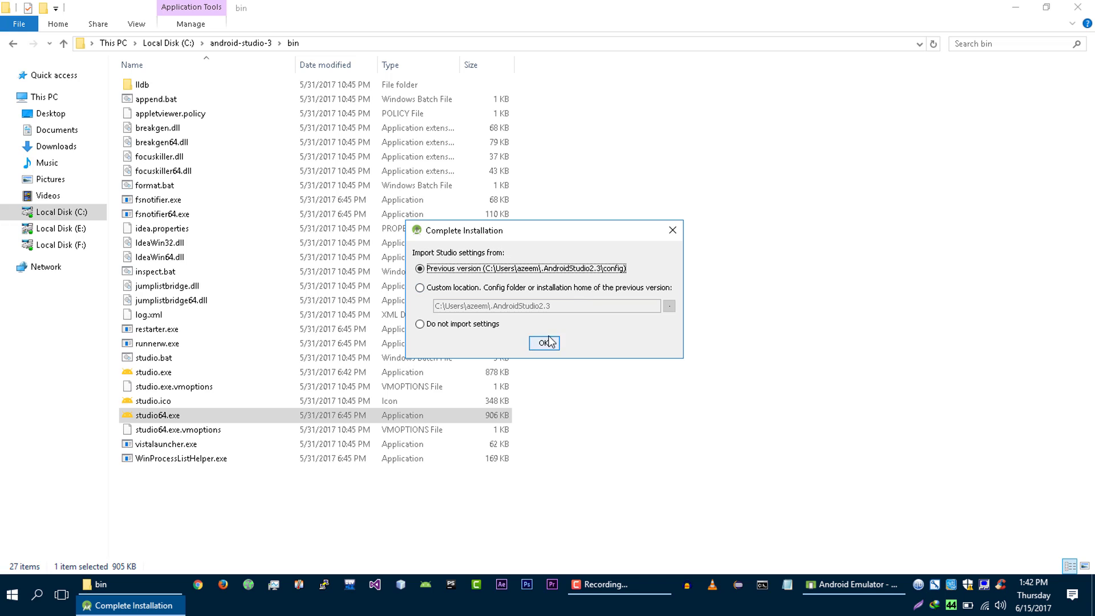
left_click(543, 343)
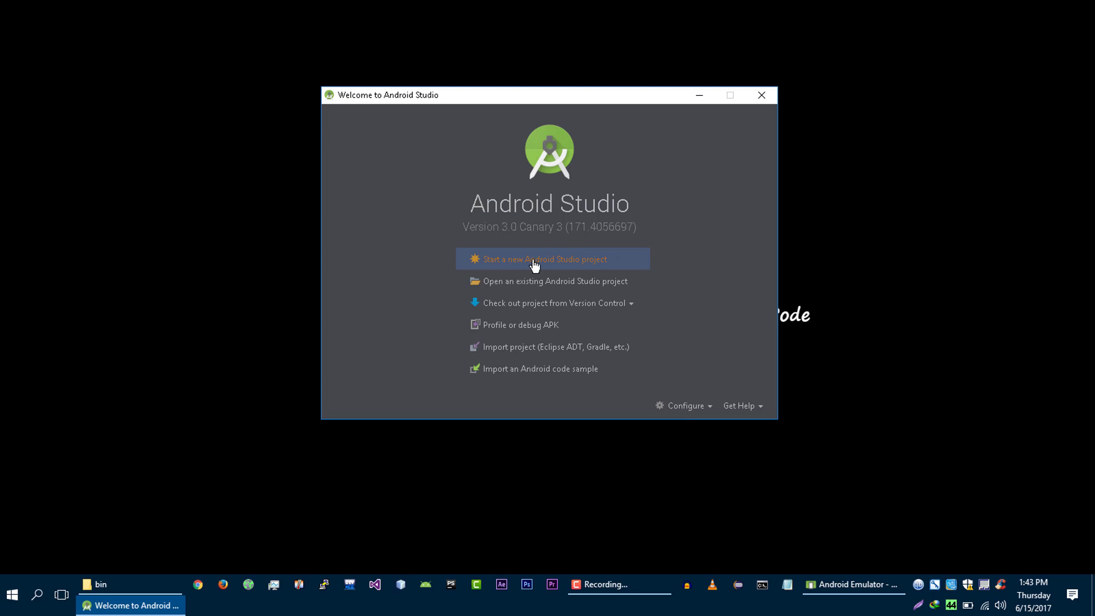
Step: Start a new project named AndroidKotlin, enter its company domain, and enable Kotlin support
left_click(534, 259)
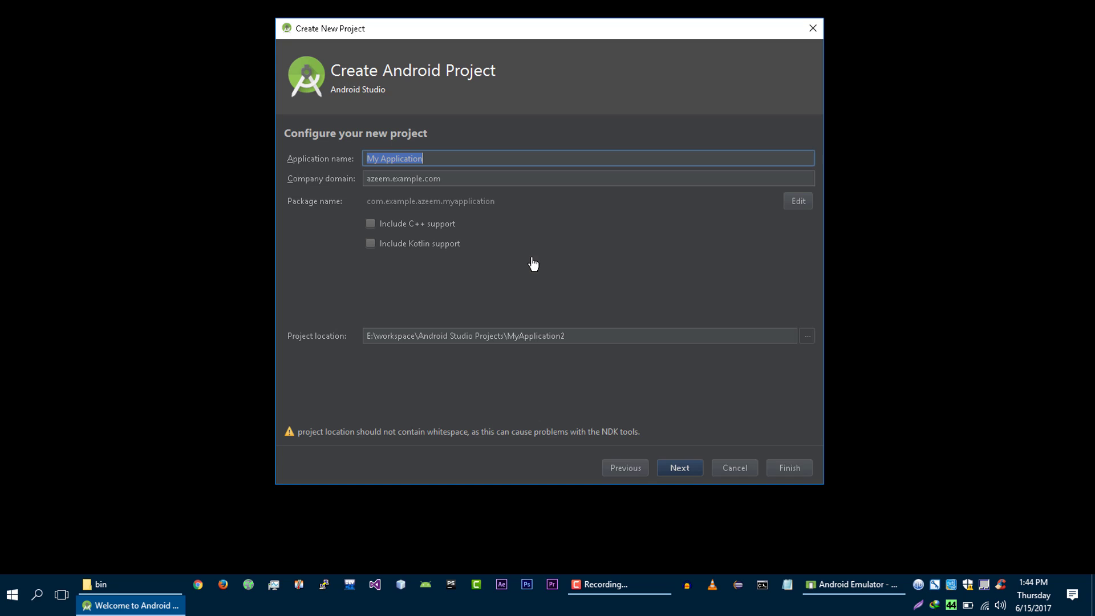
left_click(446, 159)
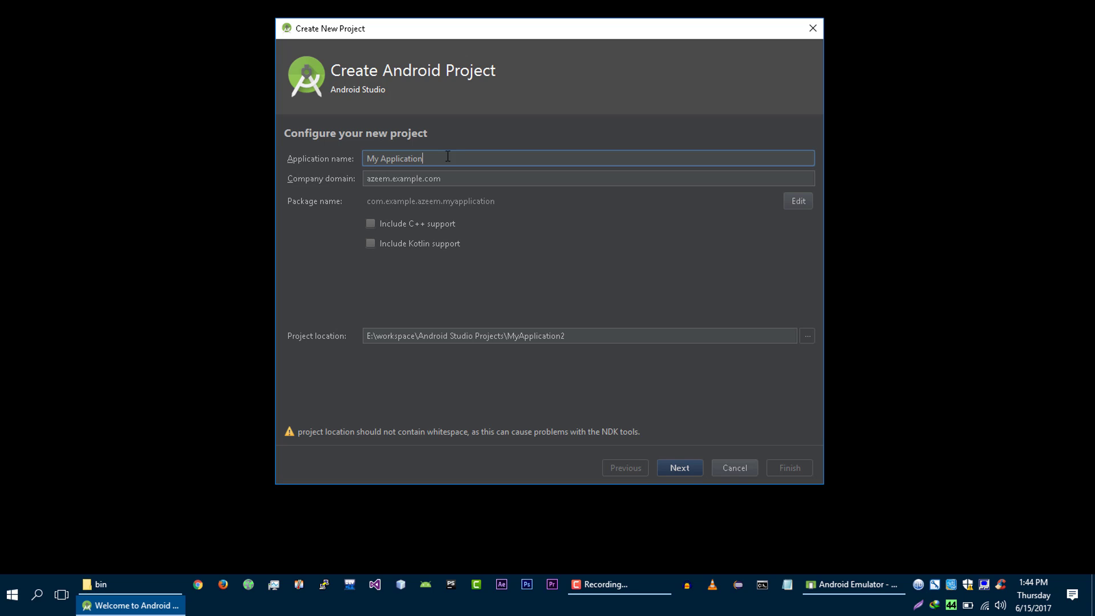
triple_click(394, 158)
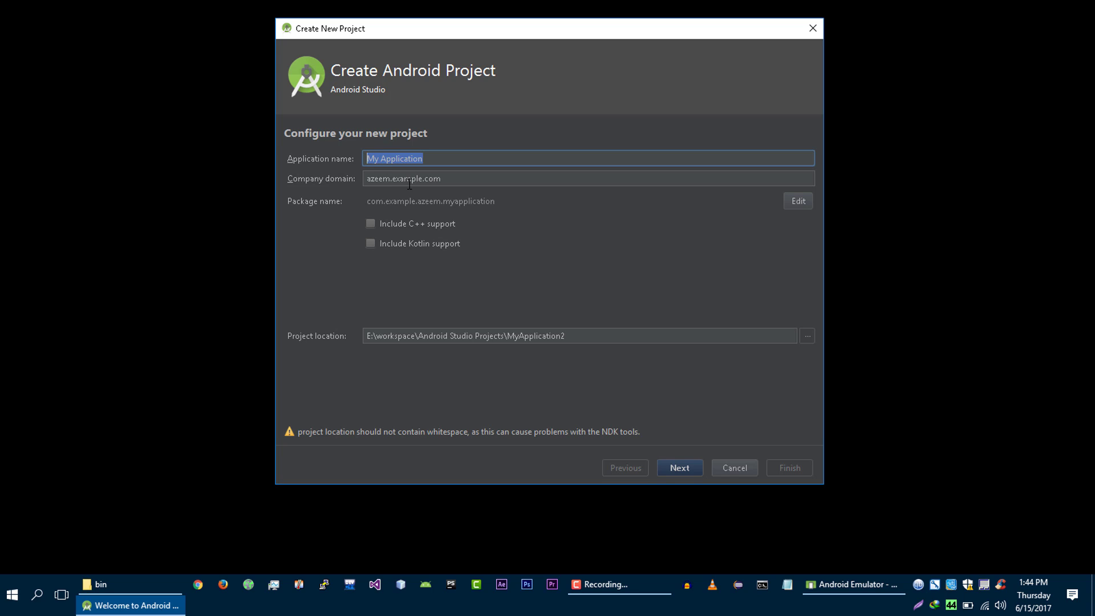
type("AndroidKotlin")
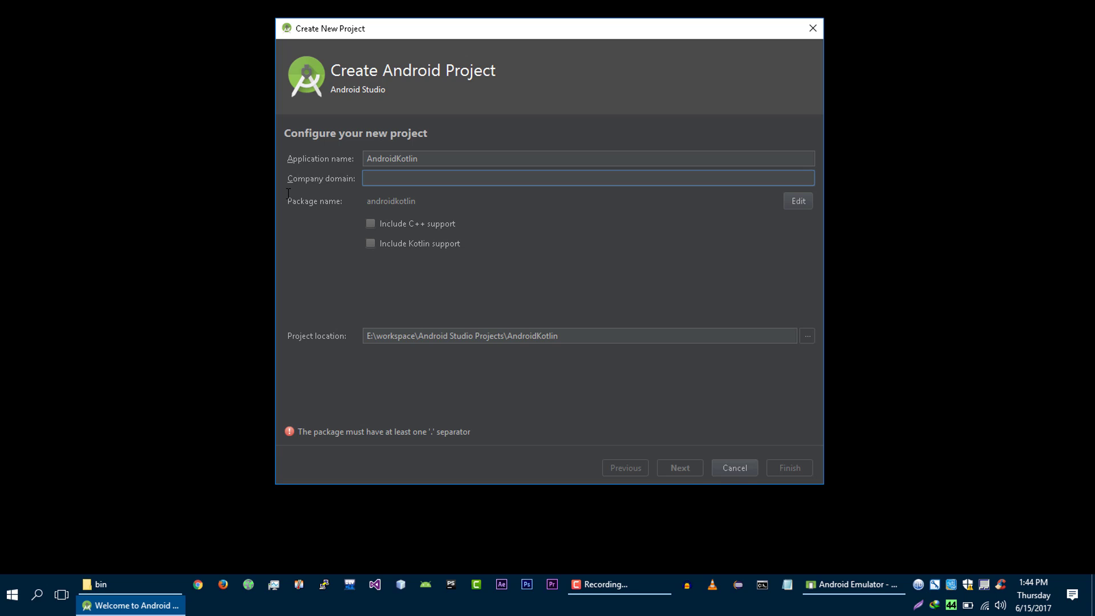
type("android.radi")
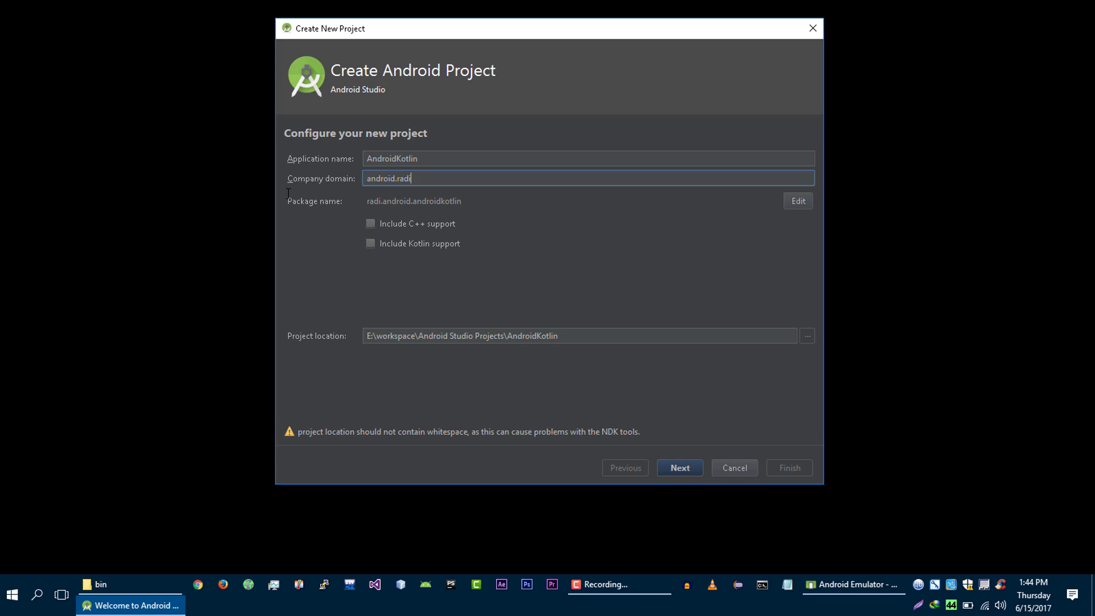
type("xcode.com")
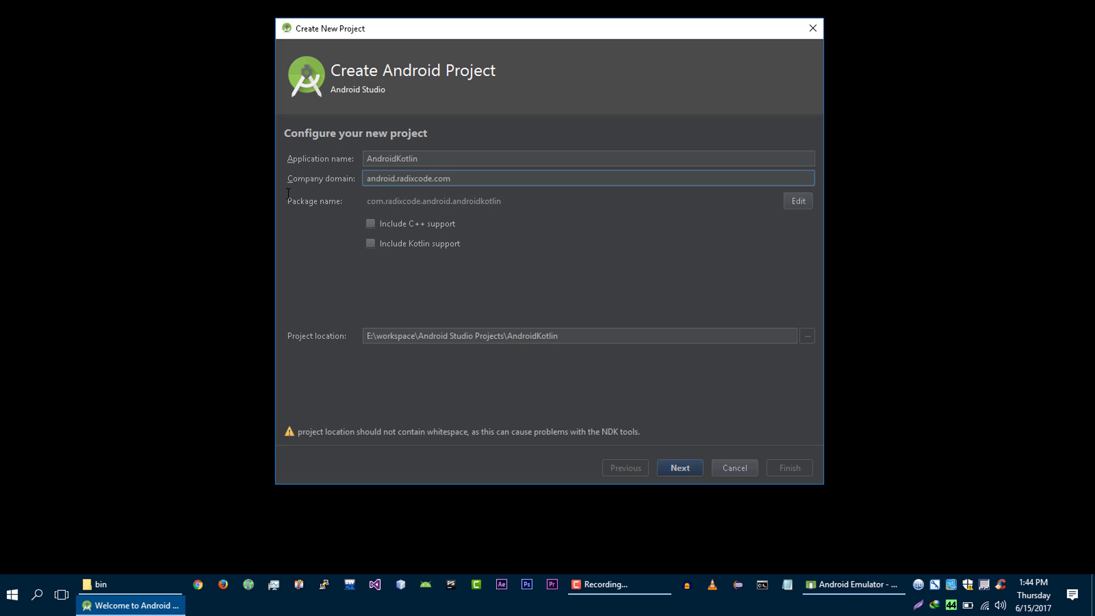
mouse_move(425, 209)
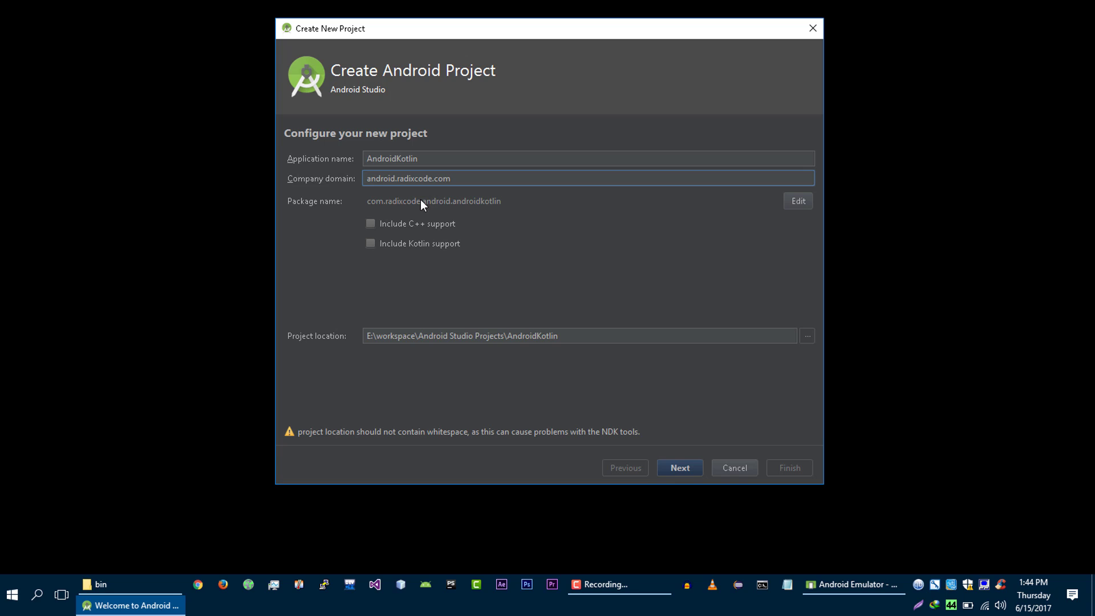
double_click(386, 178)
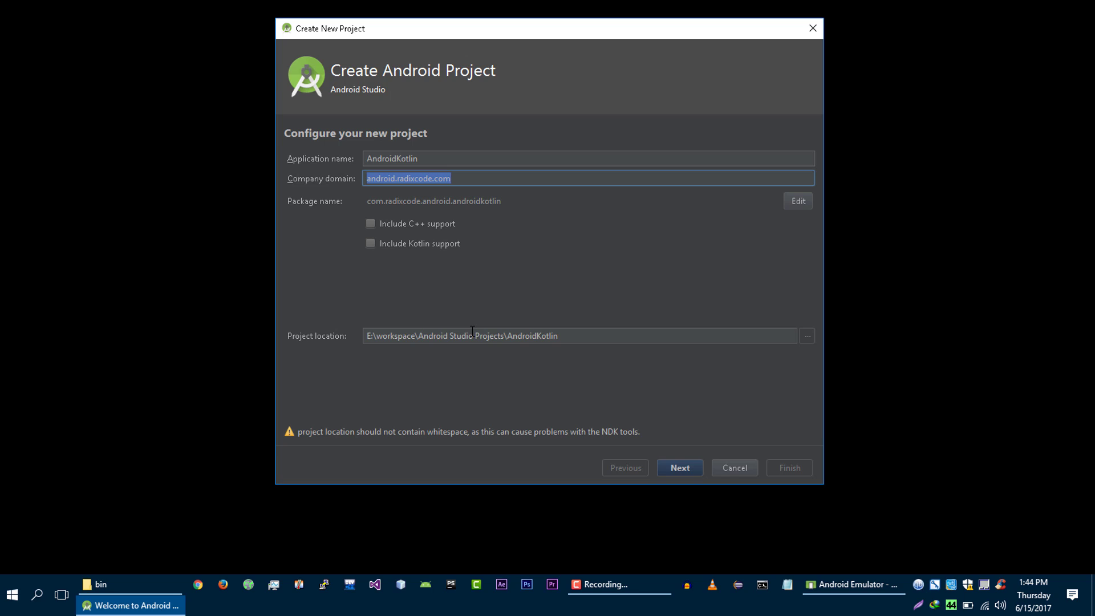
mouse_move(464, 253)
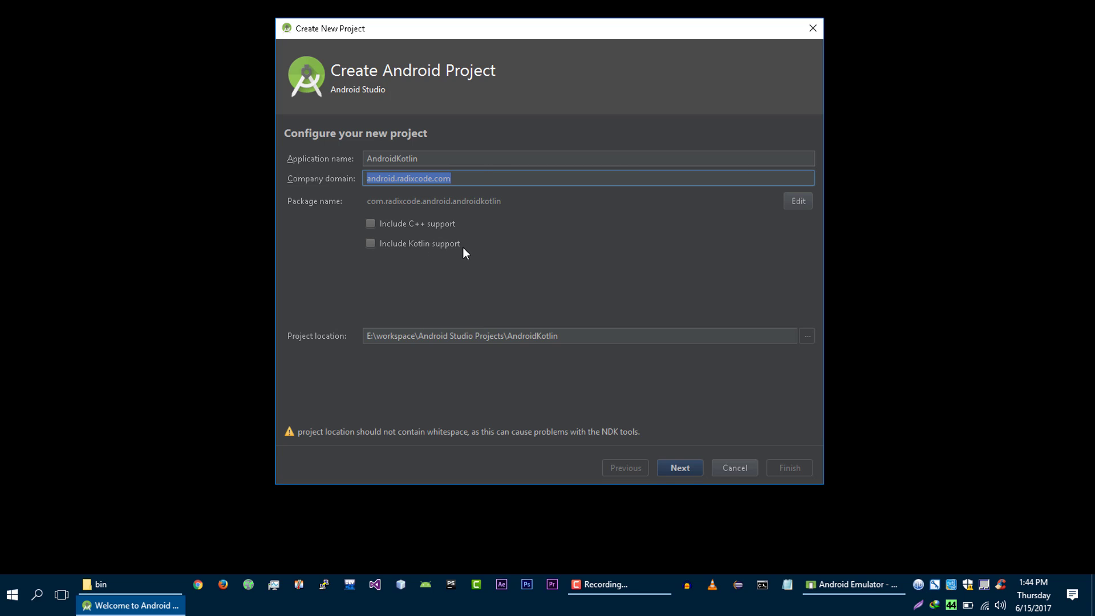
left_click(370, 243)
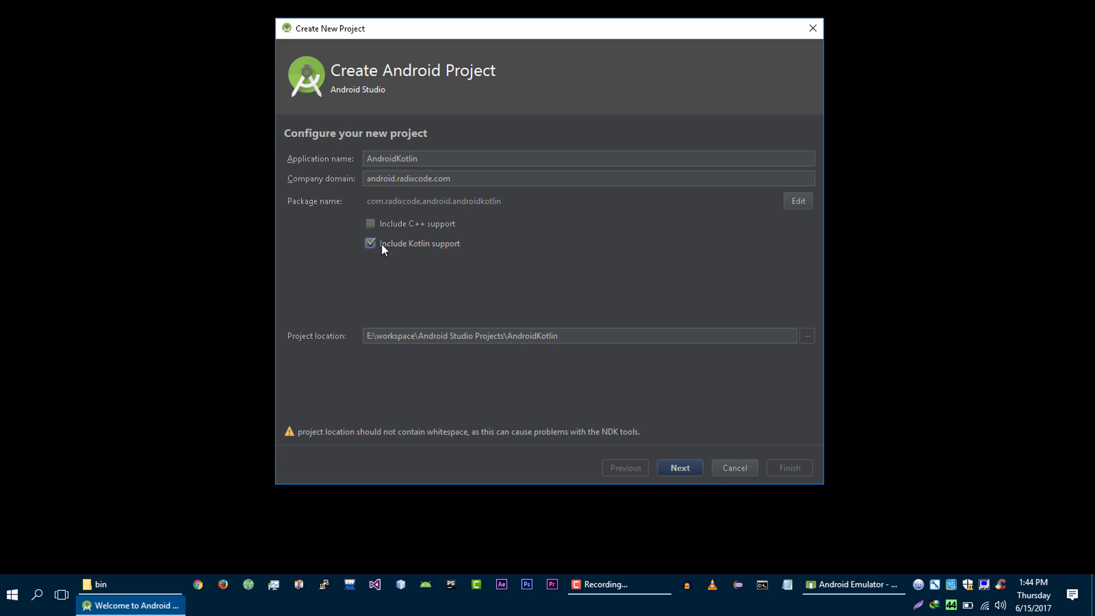
mouse_move(431, 256)
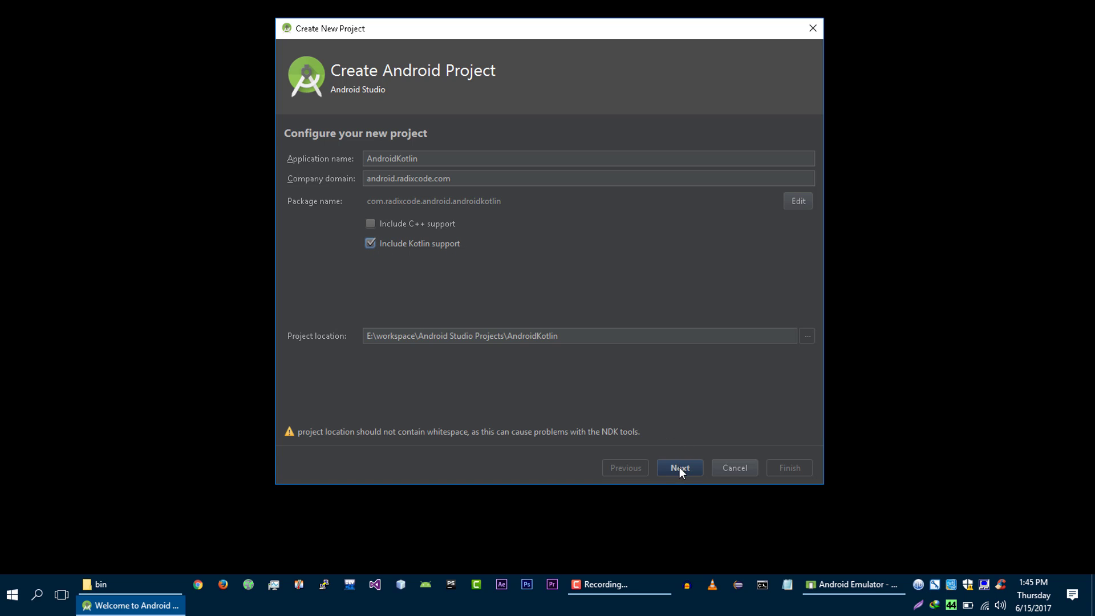
Step: Keep API 19 as the minimum SDK and choose the Empty Activity template
left_click(680, 468)
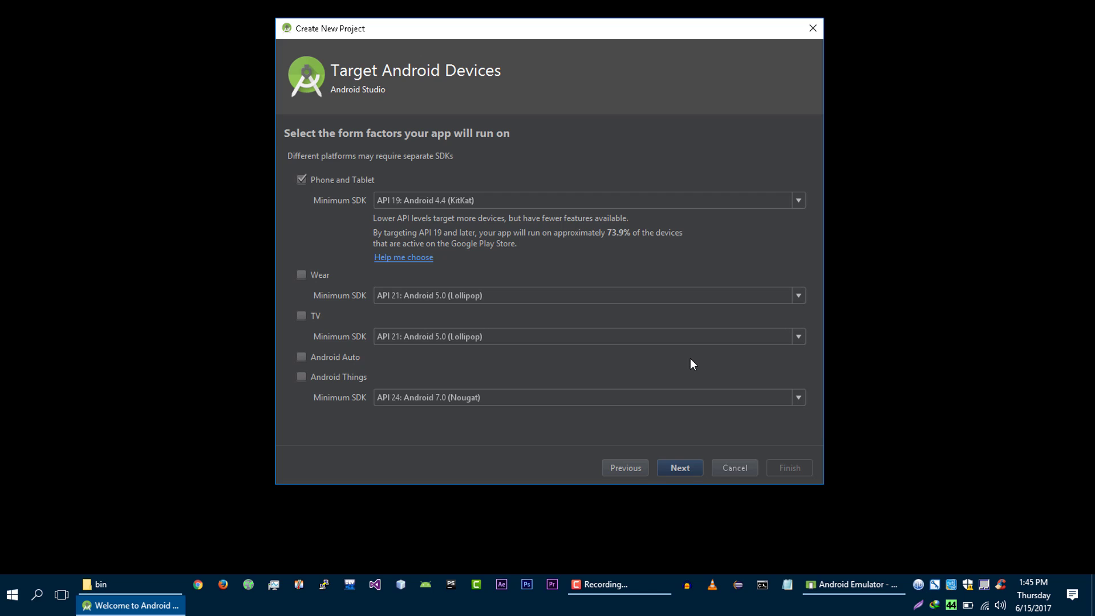
mouse_move(347, 212)
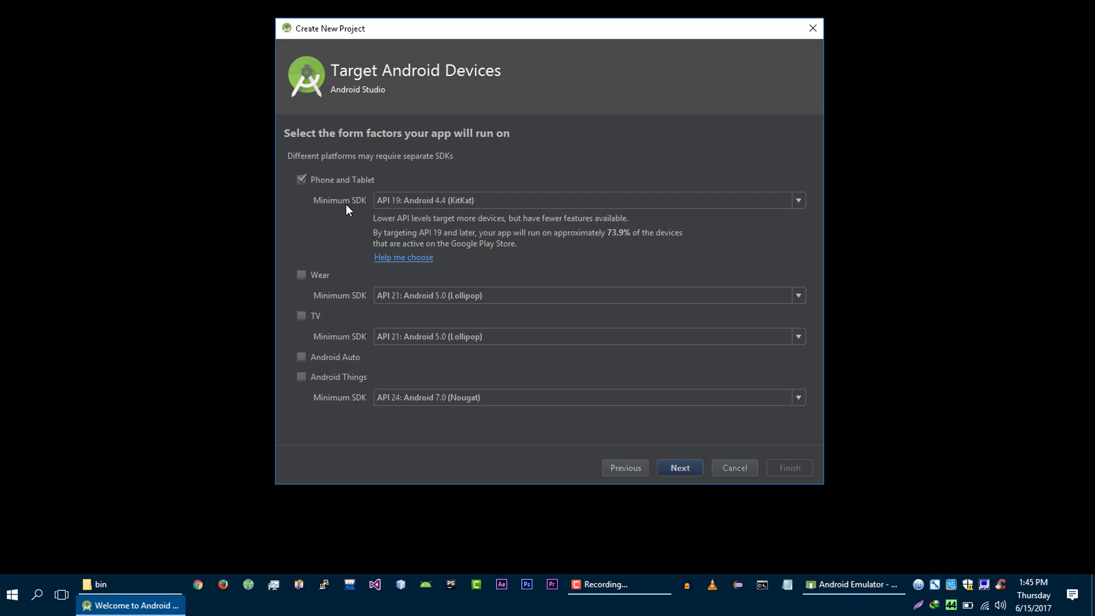
mouse_move(441, 204)
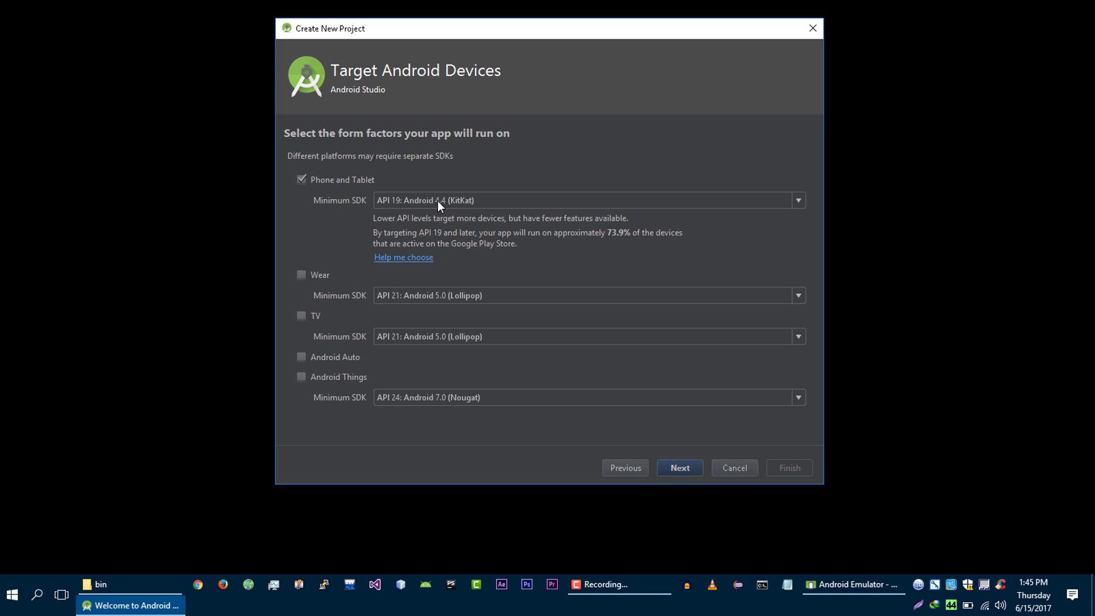
left_click(798, 200)
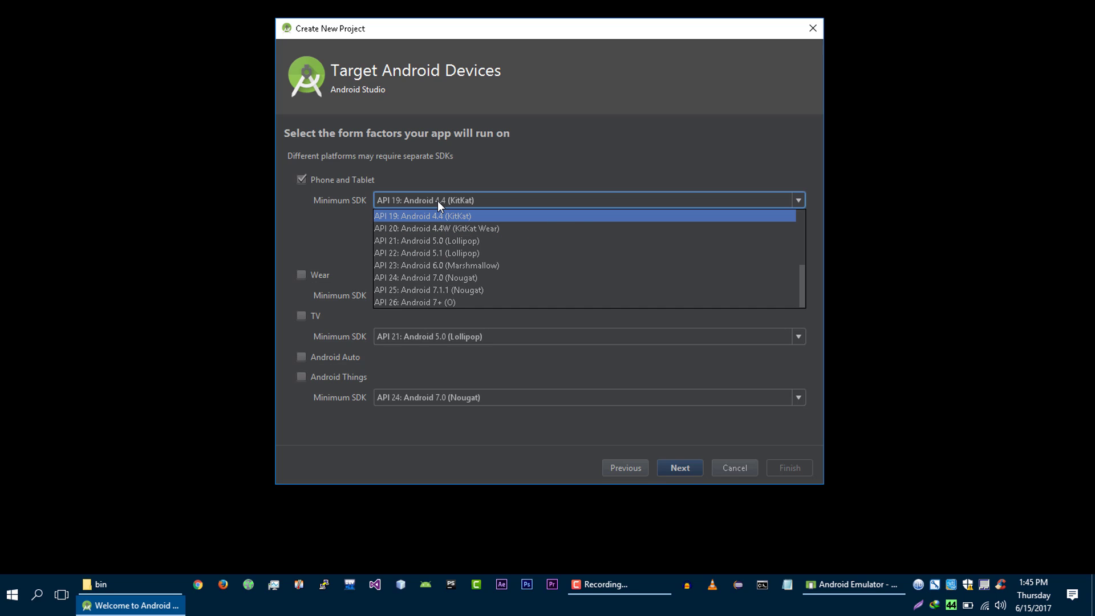
left_click(427, 215)
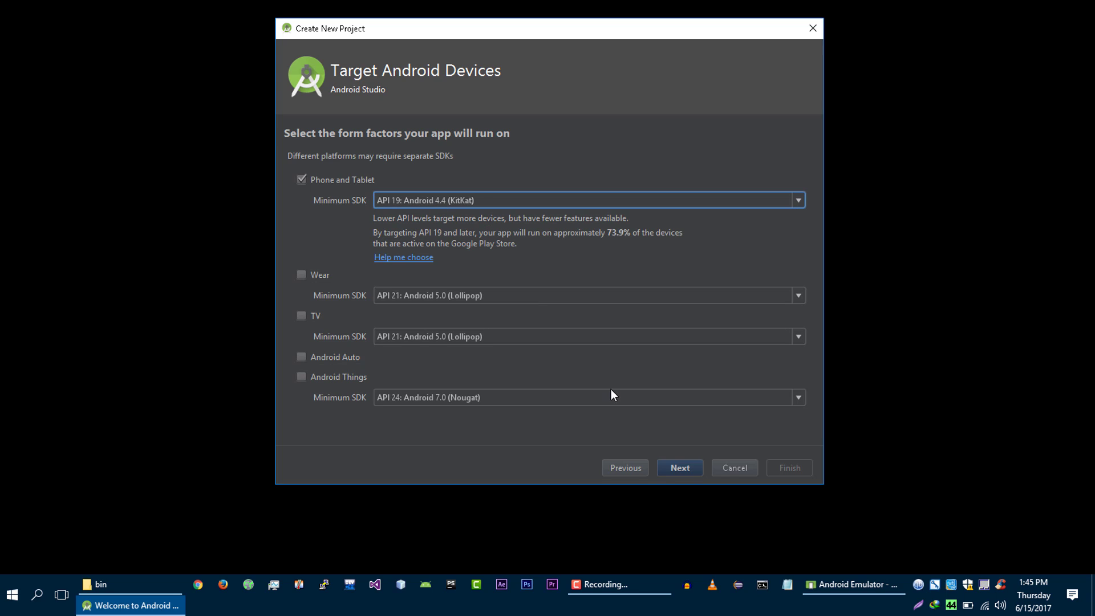
left_click(680, 467)
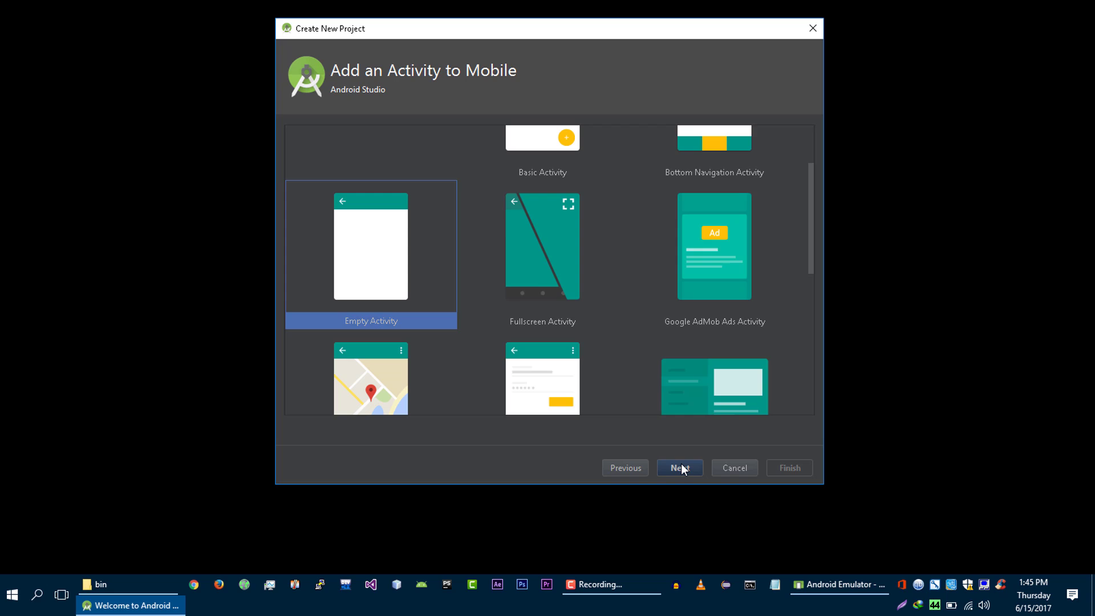
left_click(679, 467)
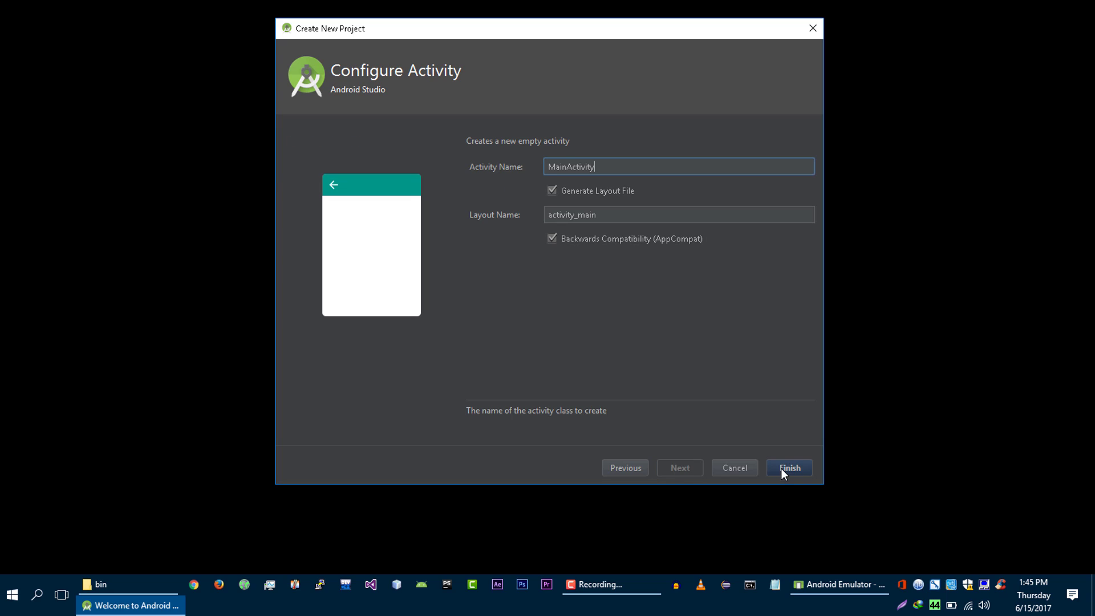
Step: Finish the Configure Activity page to generate the AndroidKotlin project with MainActivity
left_click(790, 468)
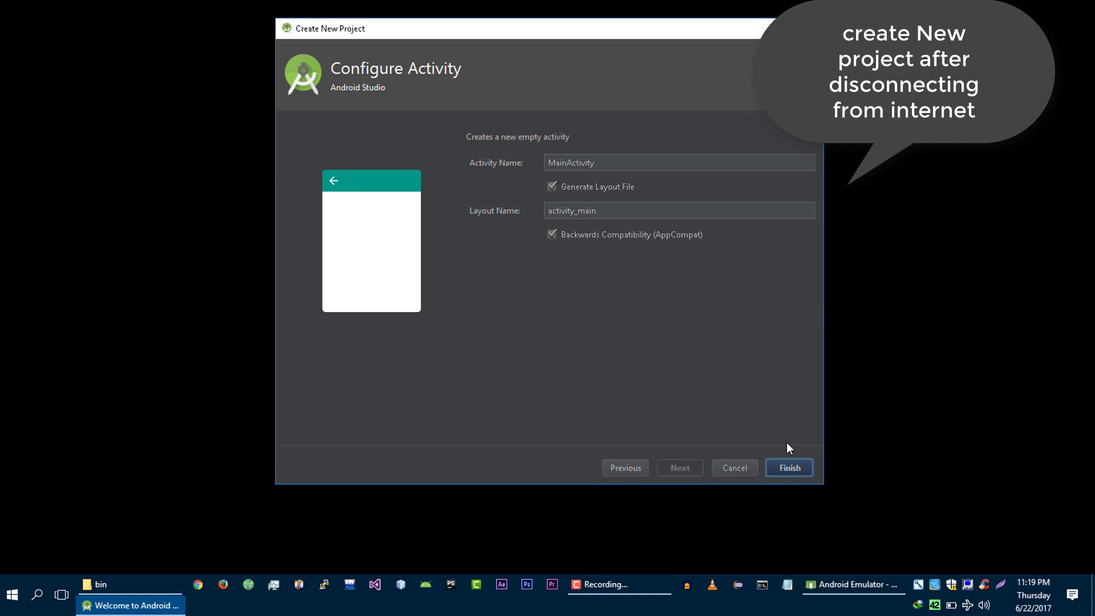
left_click(789, 468)
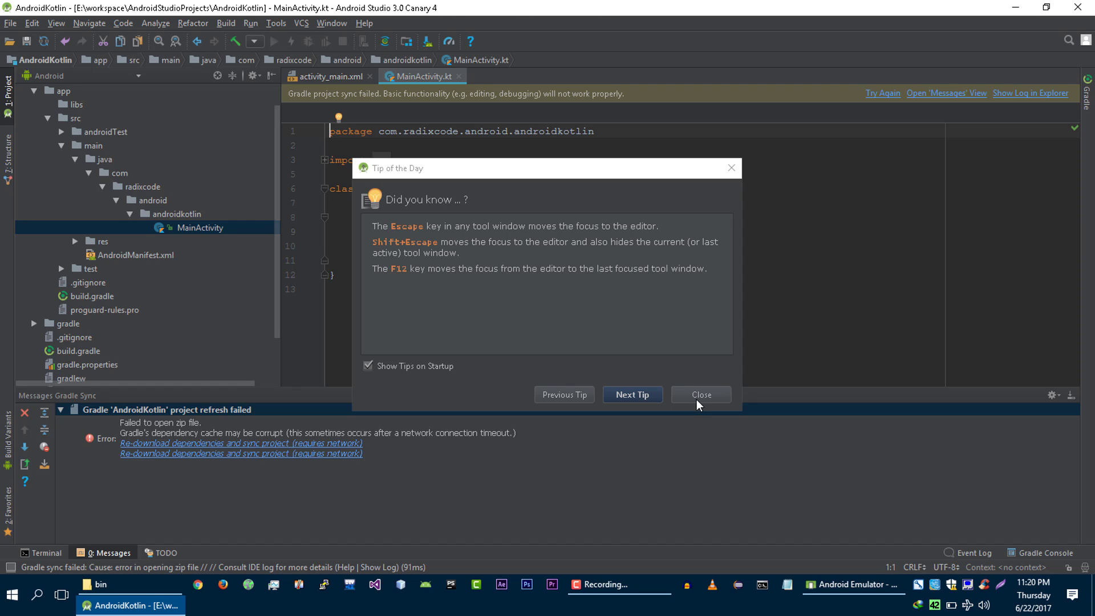
Step: Dismiss the tip of the day and check the Build and File menus
left_click(701, 395)
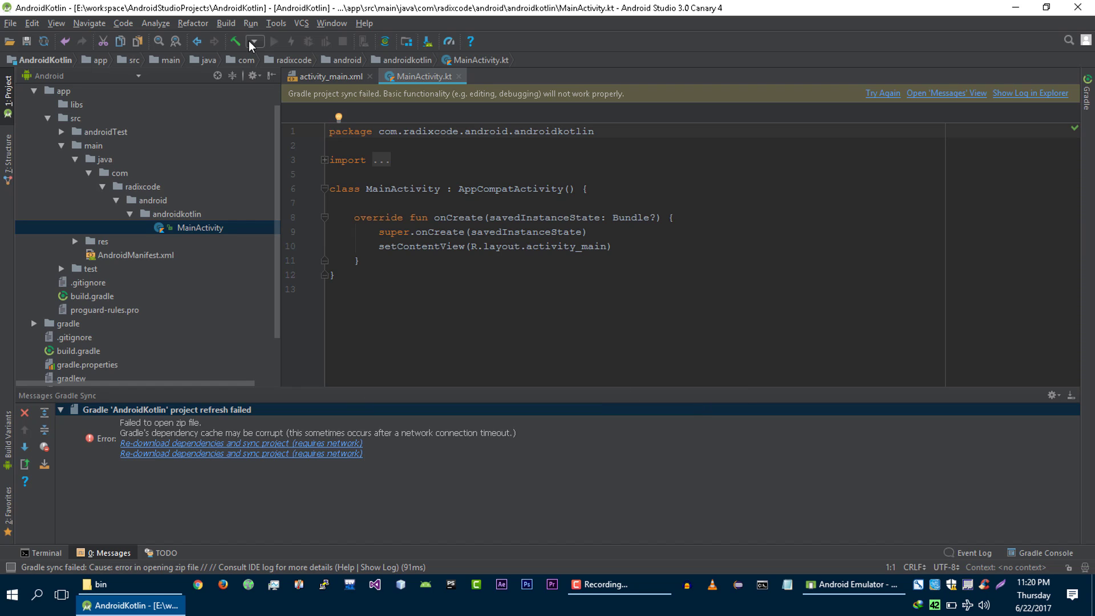
left_click(226, 24)
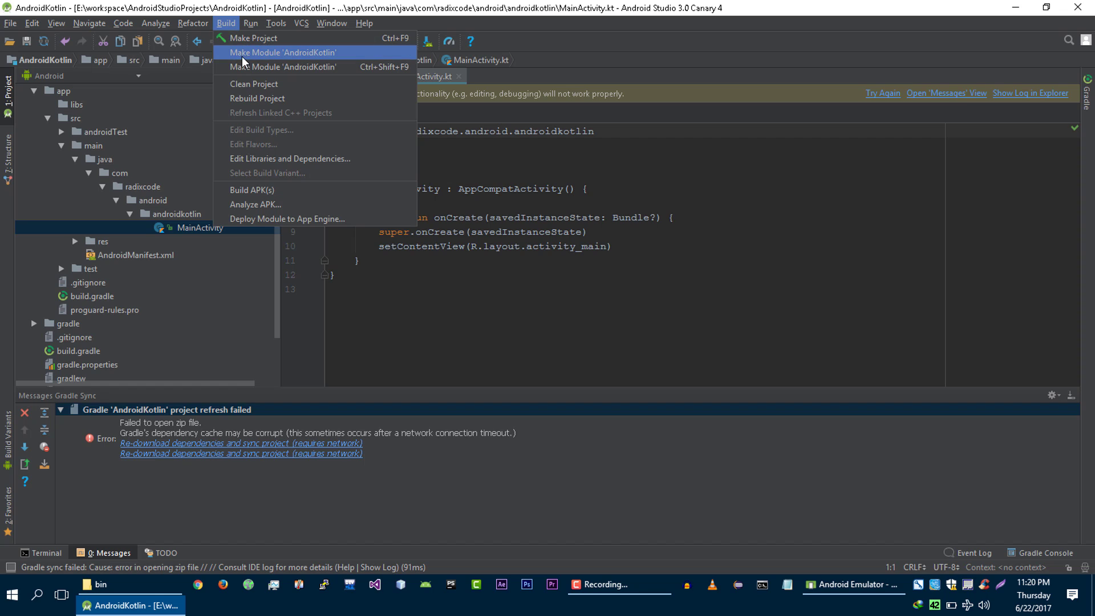
mouse_move(249, 100)
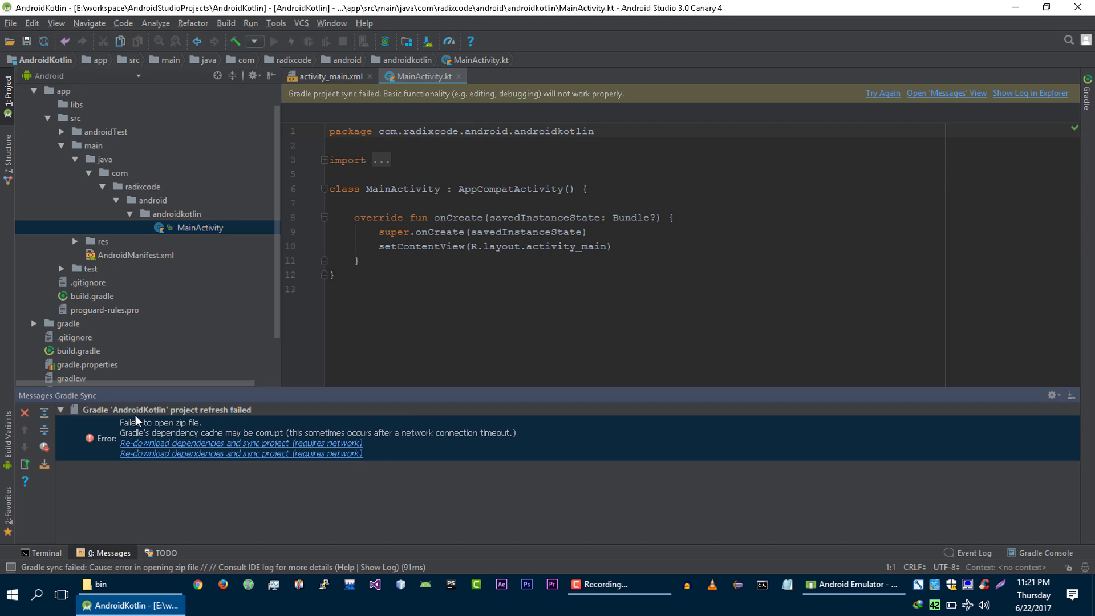
mouse_move(535, 481)
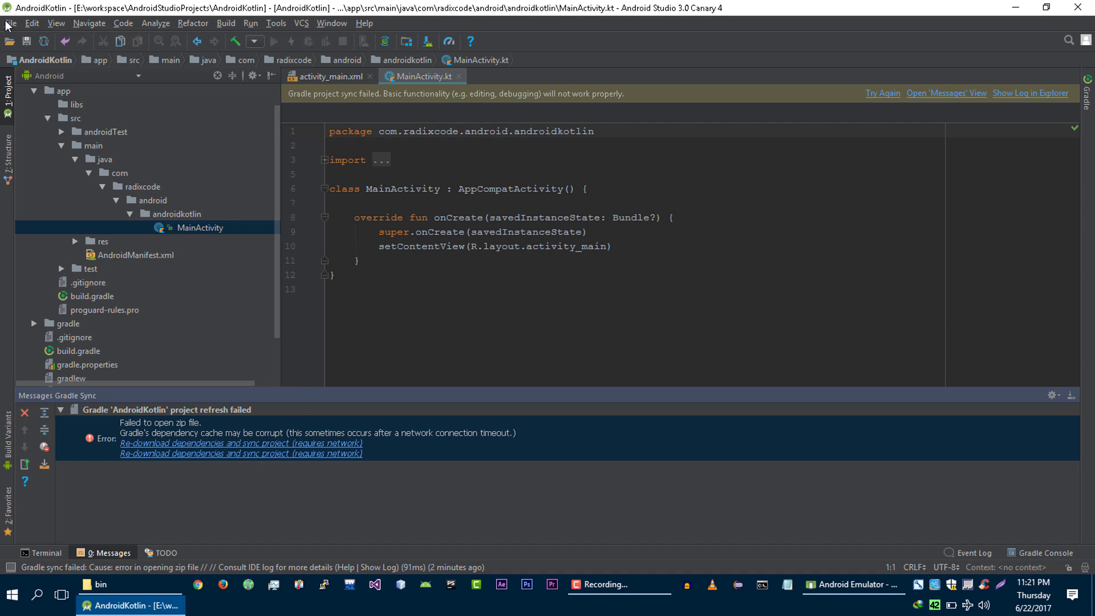
left_click(18, 24)
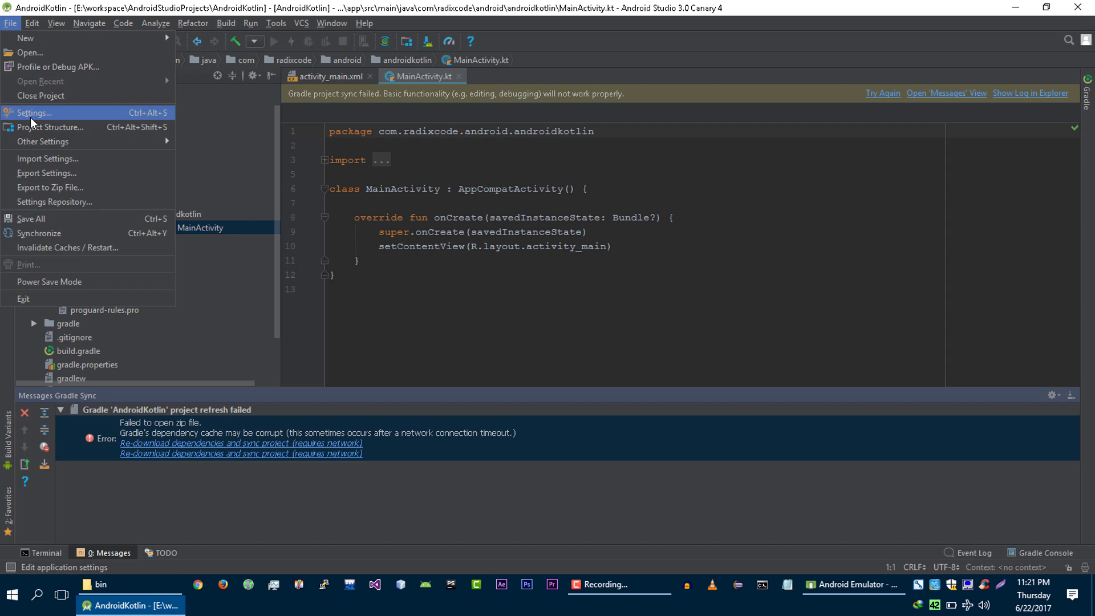
Step: In Settings, switch the Gradle page to 'Use local gradle distribution'
left_click(33, 113)
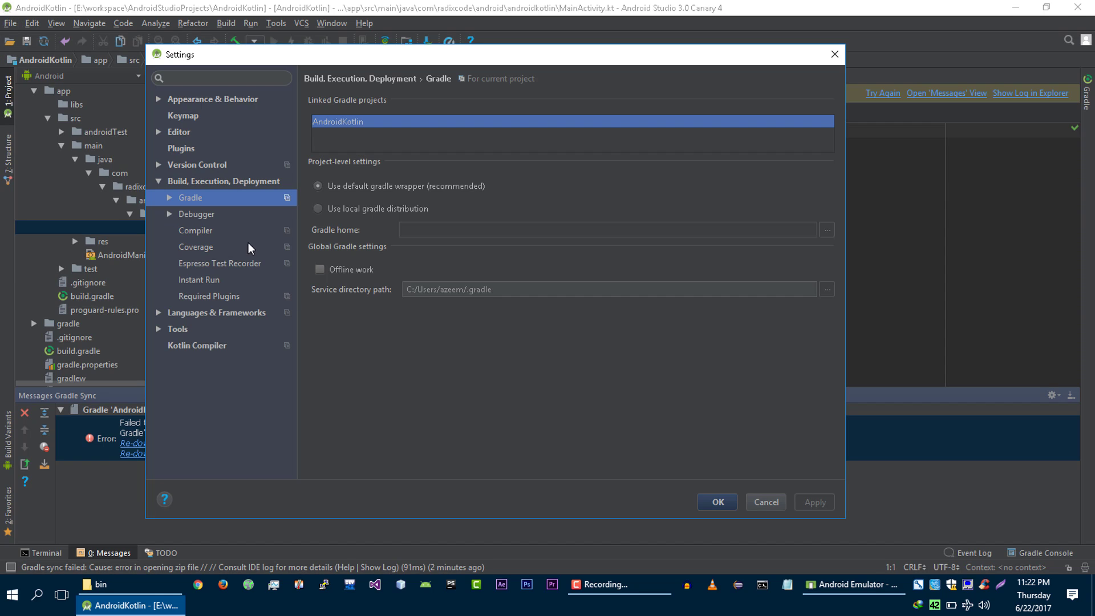
left_click(161, 180)
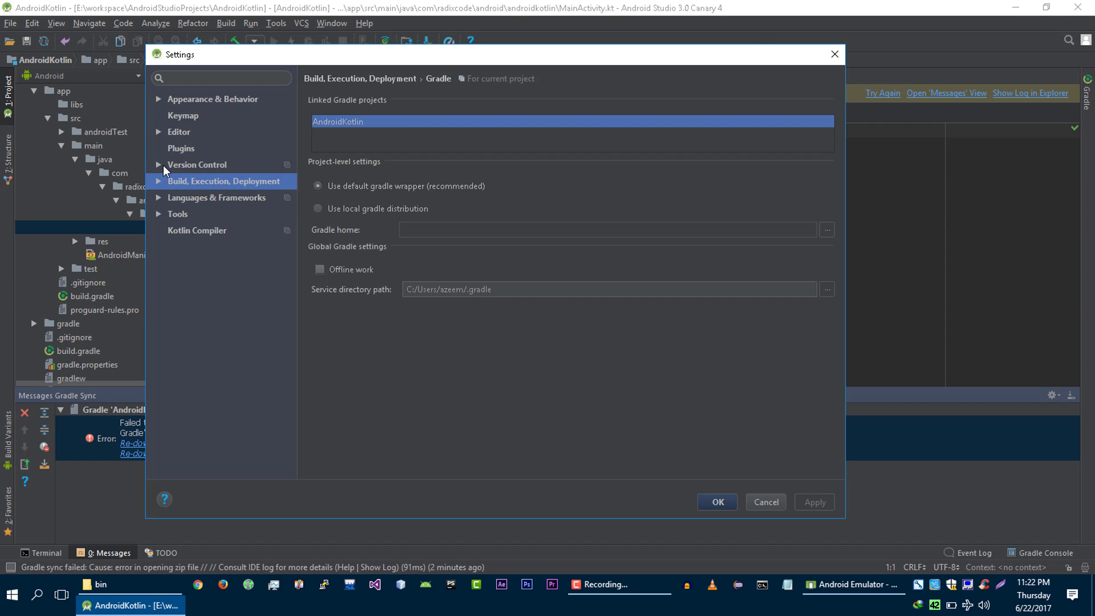
left_click(162, 181)
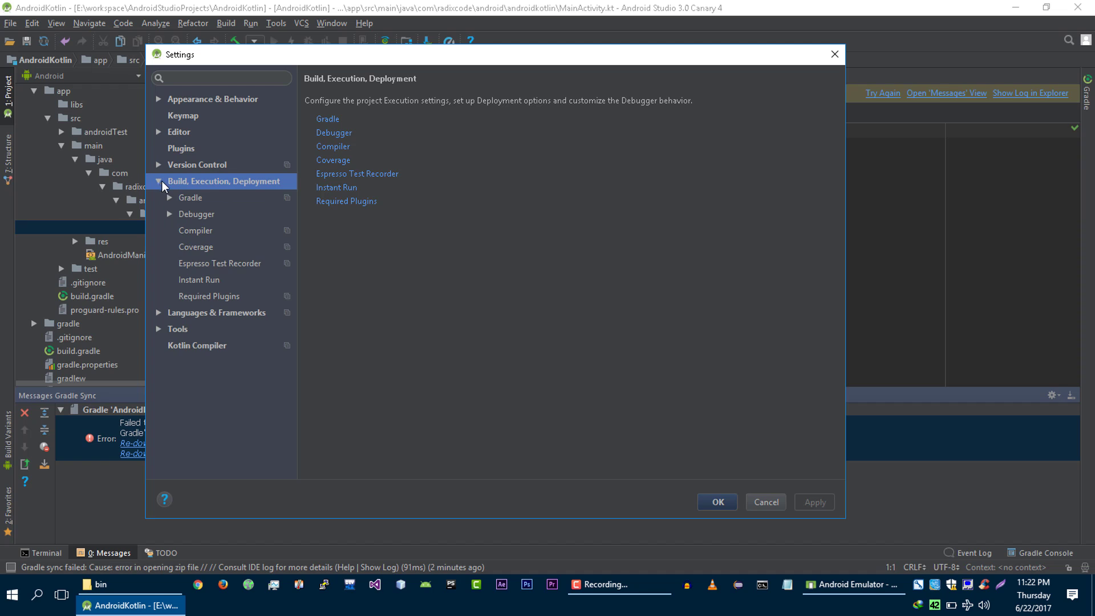
left_click(191, 197)
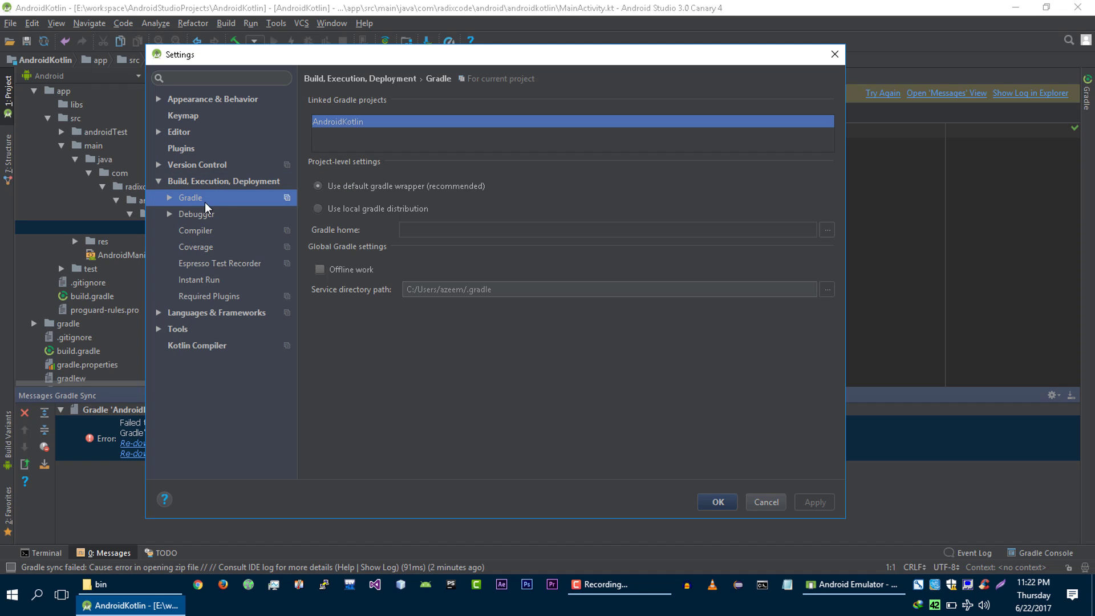
mouse_move(338, 217)
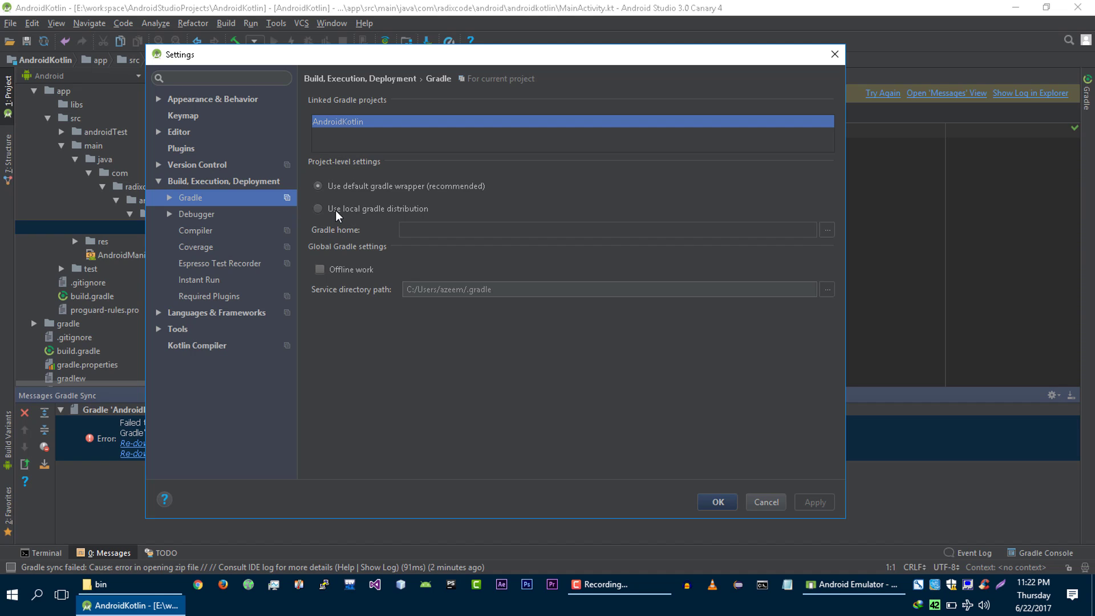
left_click(318, 209)
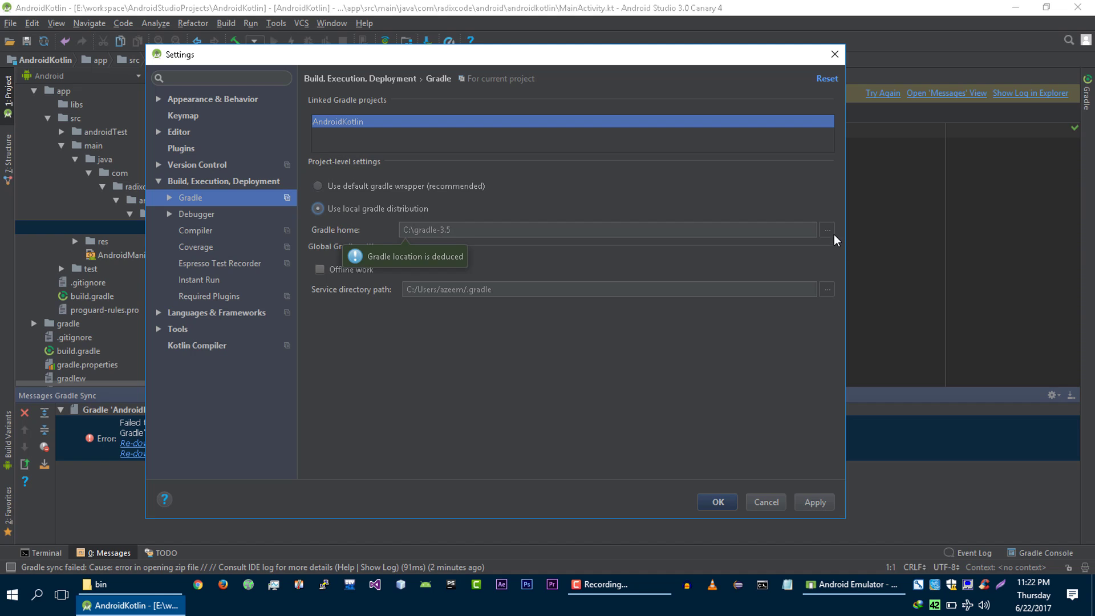
Step: Set Gradle home to C:\android-studio-3\gradle\gradle-4.0-rc-1 and apply
left_click(827, 230)
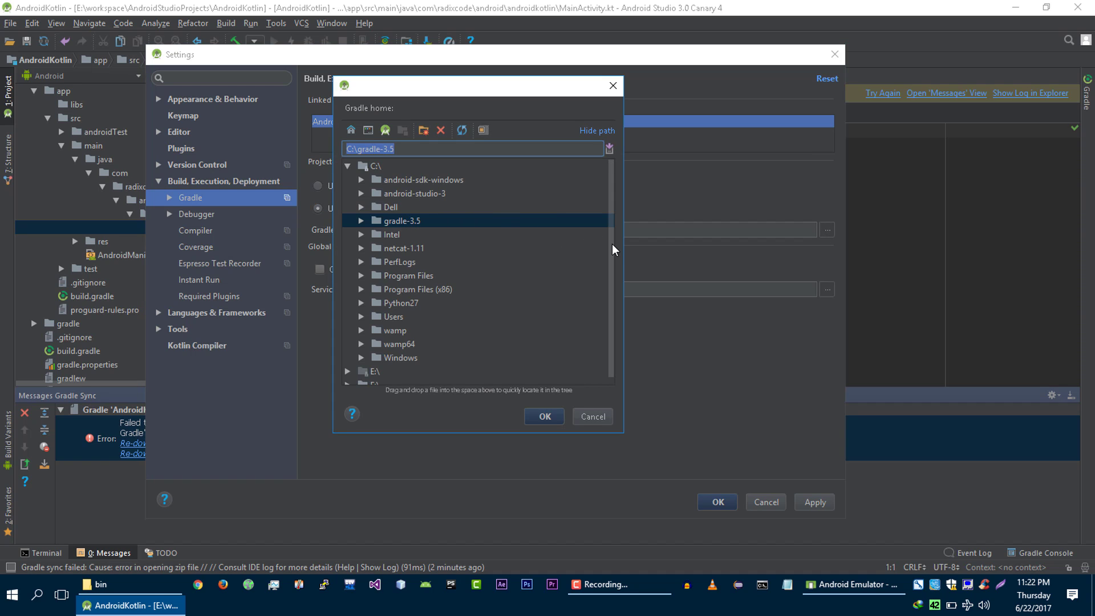
mouse_move(363, 197)
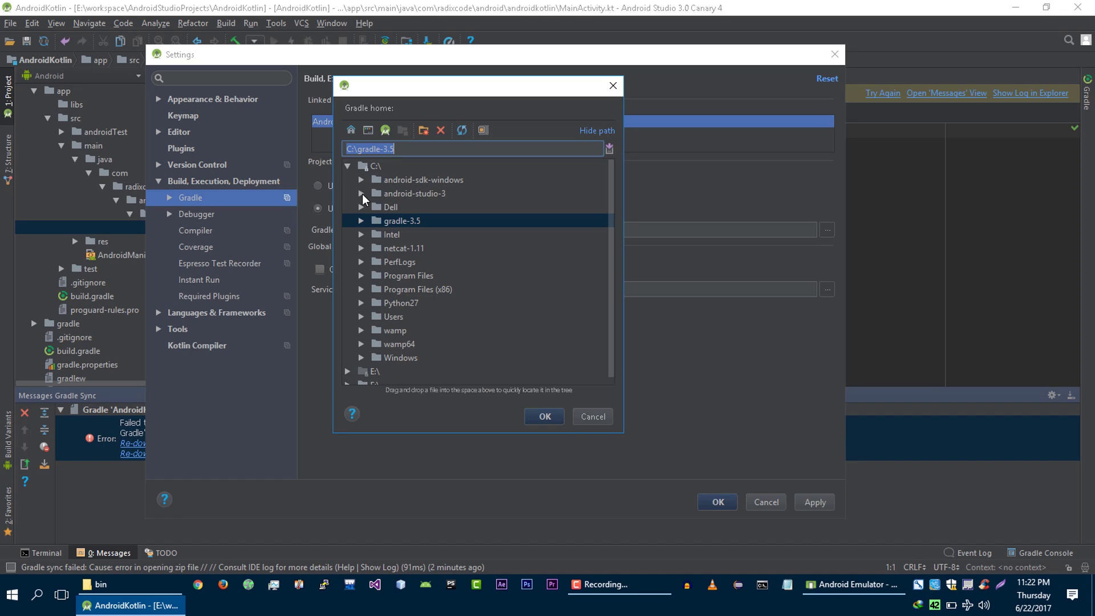
left_click(362, 166)
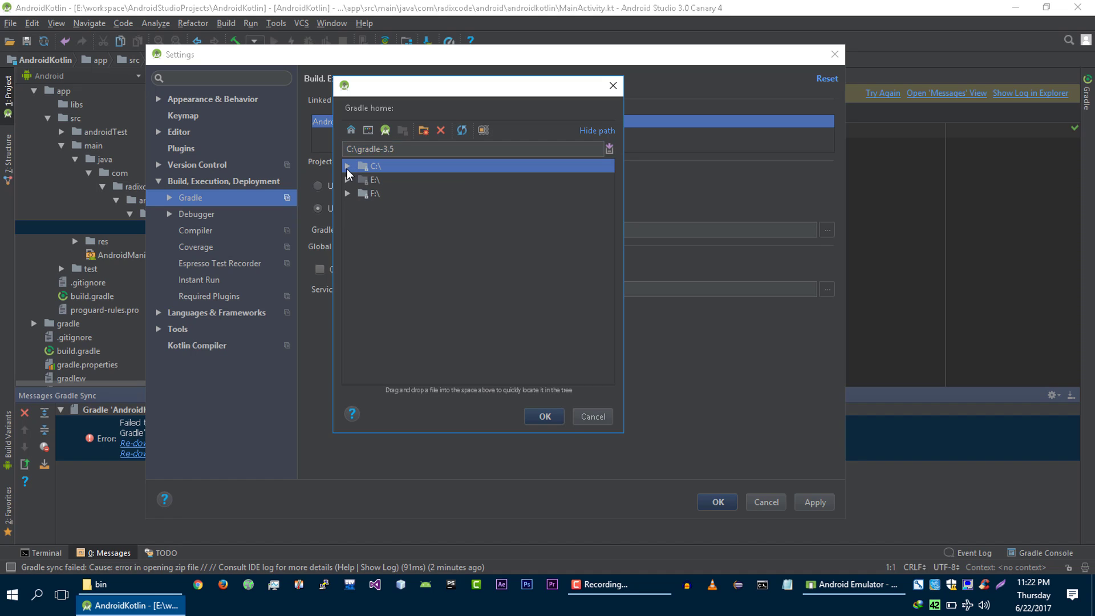
left_click(349, 166)
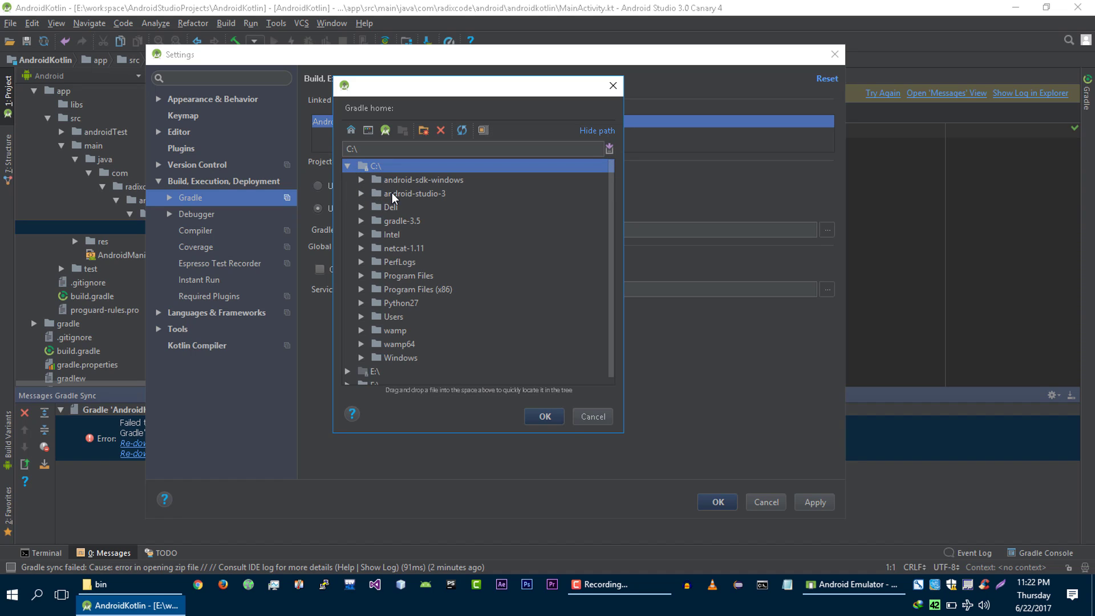
left_click(414, 193)
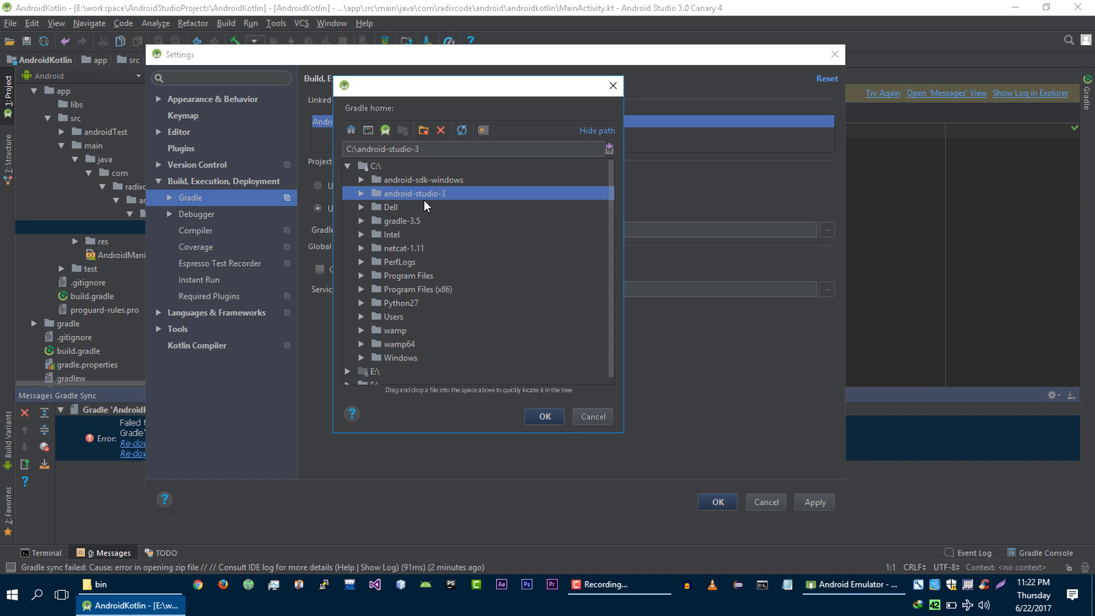
mouse_move(362, 199)
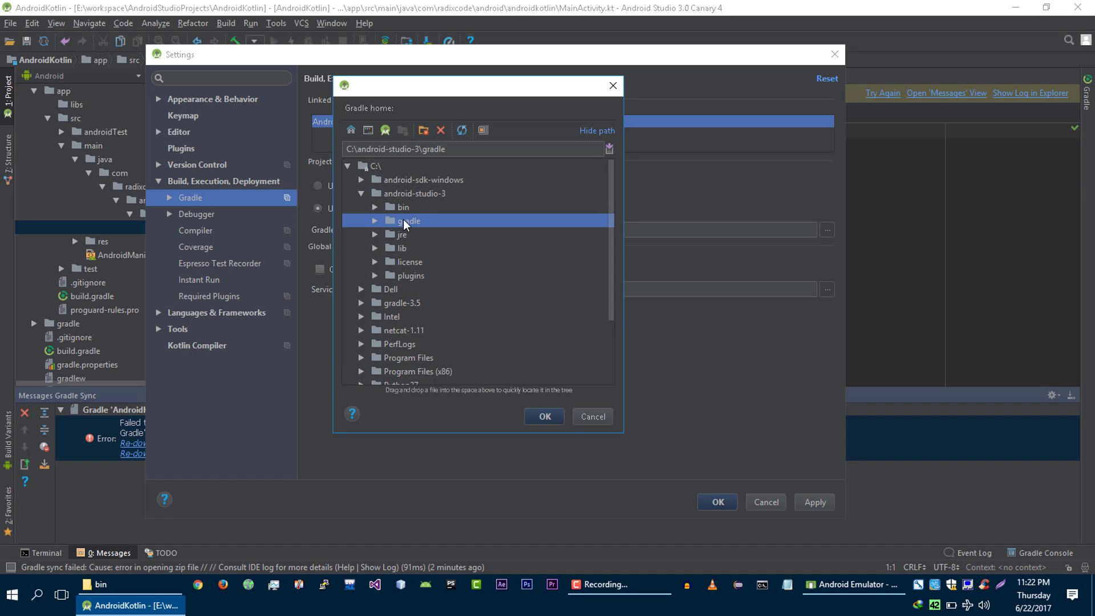
left_click(376, 220)
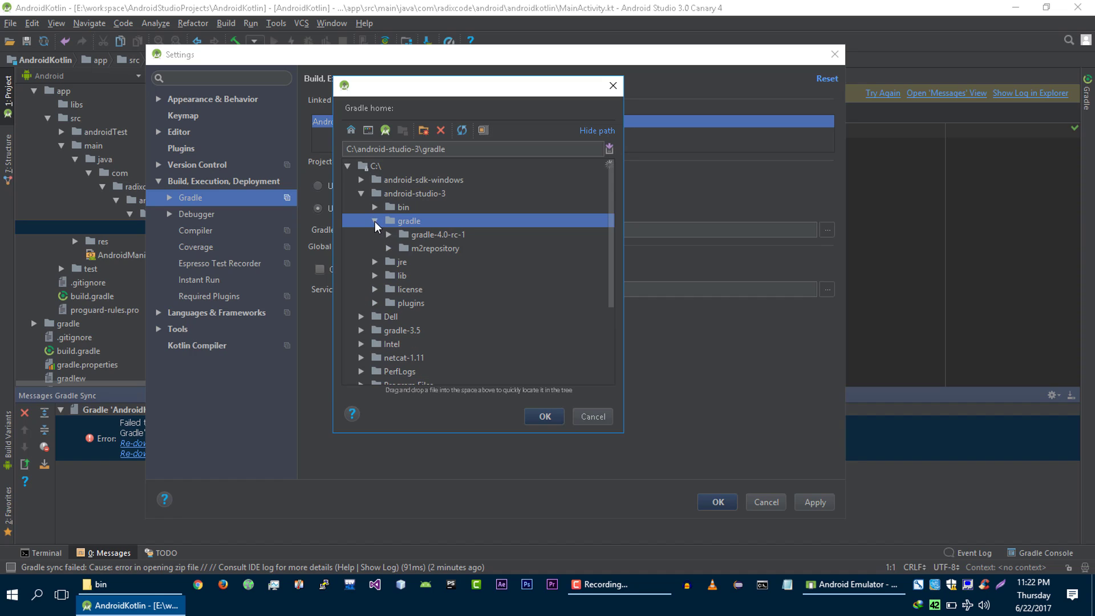
left_click(435, 235)
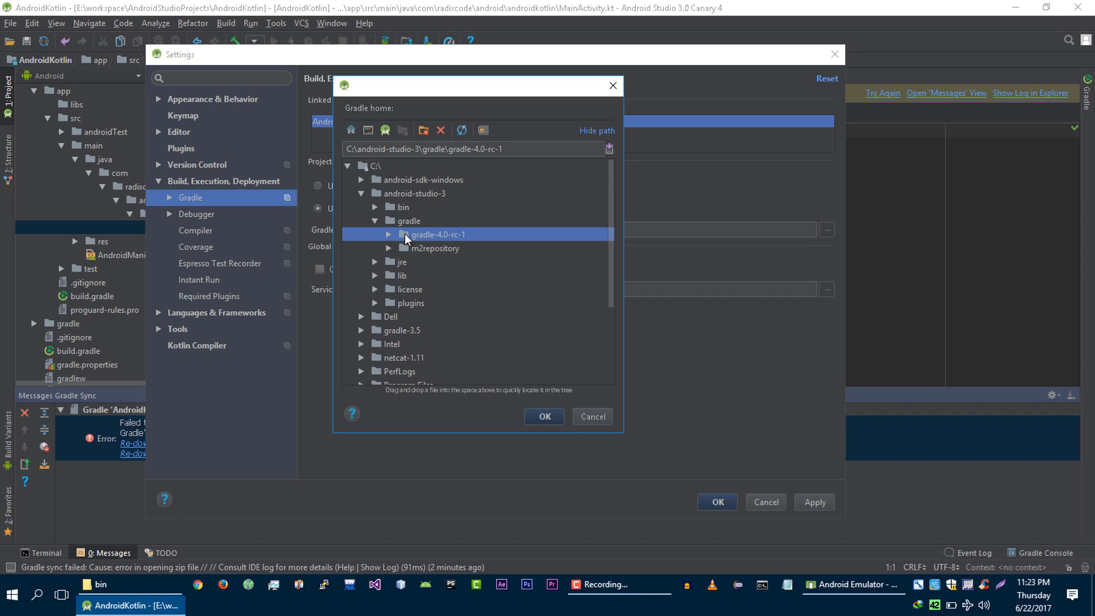
mouse_move(542, 405)
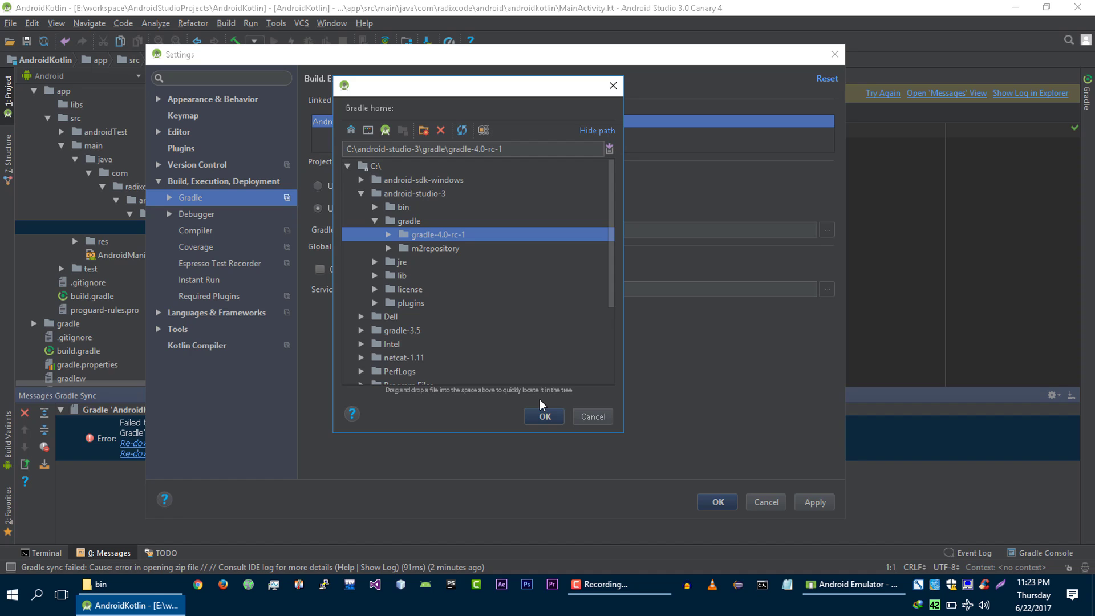
left_click(544, 416)
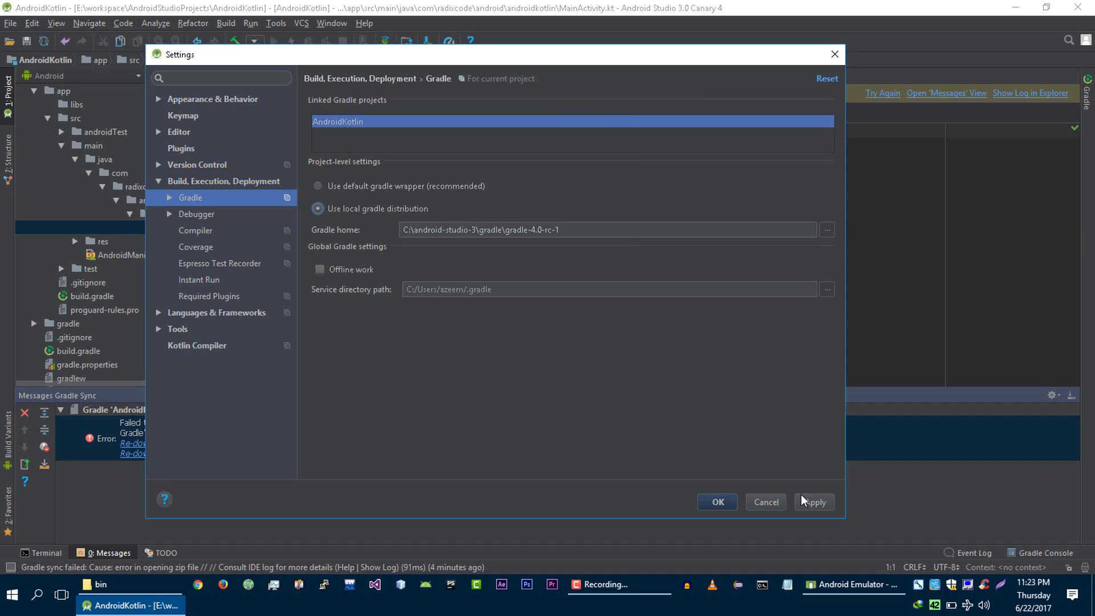
left_click(814, 502)
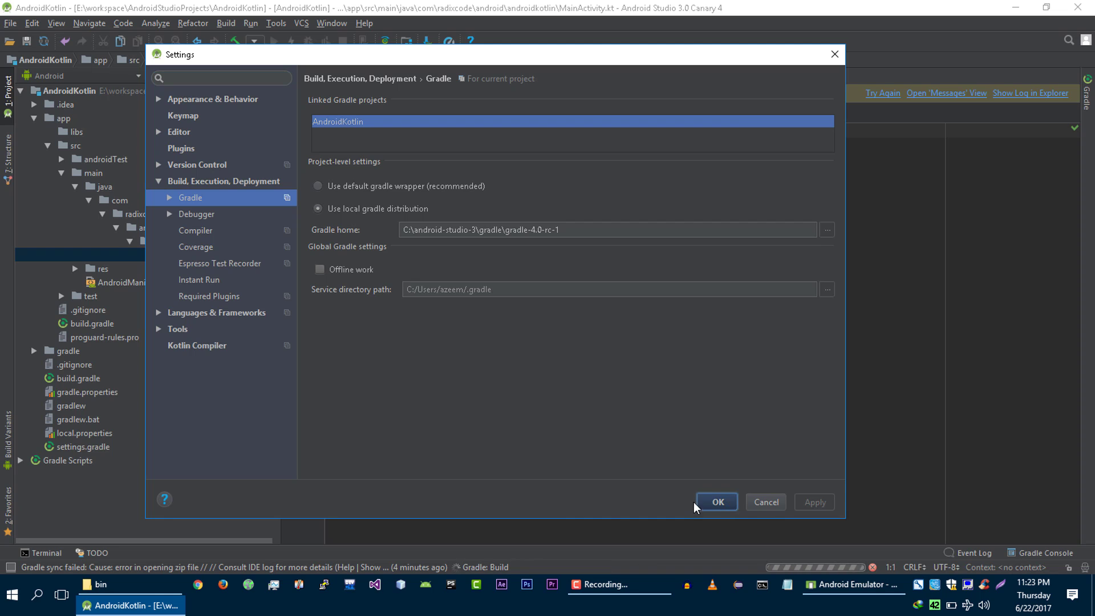
Step: Keep the local Gradle settings, let the AndroidKotlin build succeed, and confirm the Run menu
left_click(717, 502)
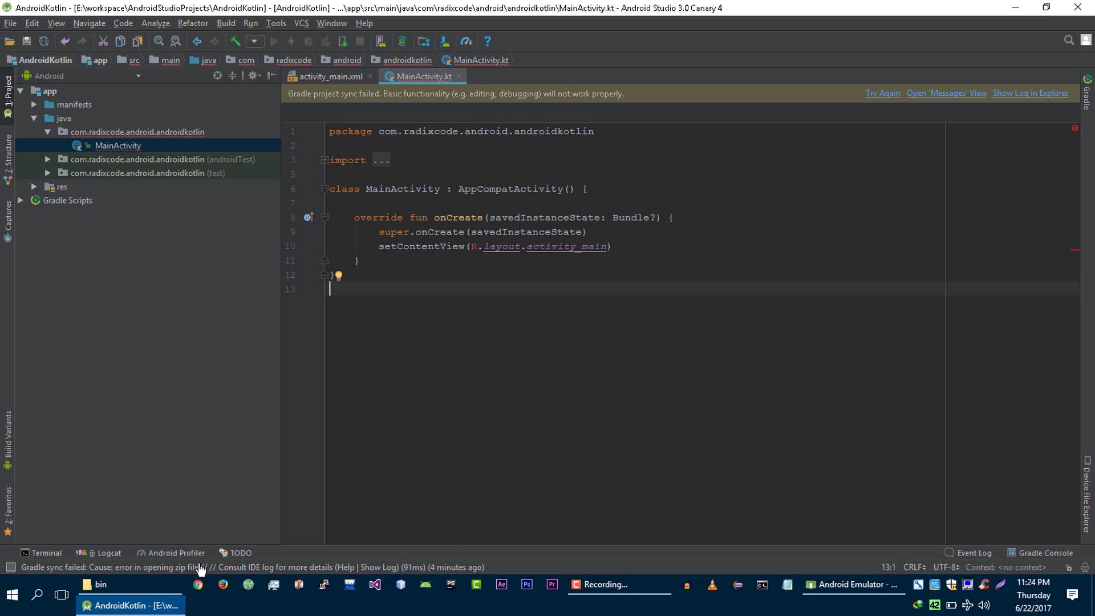
left_click(251, 23)
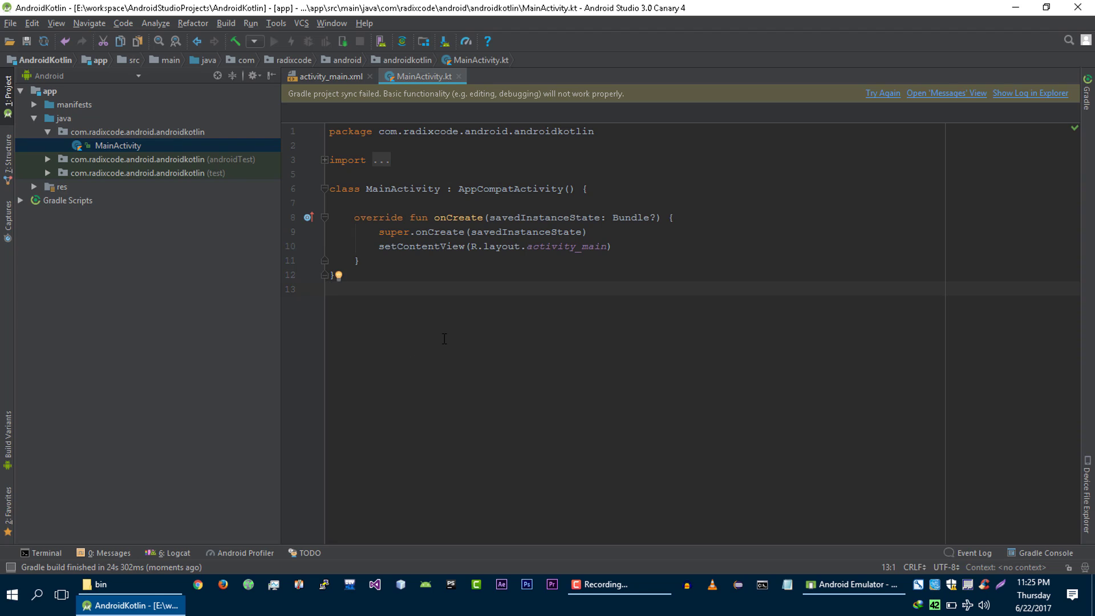
mouse_move(381, 258)
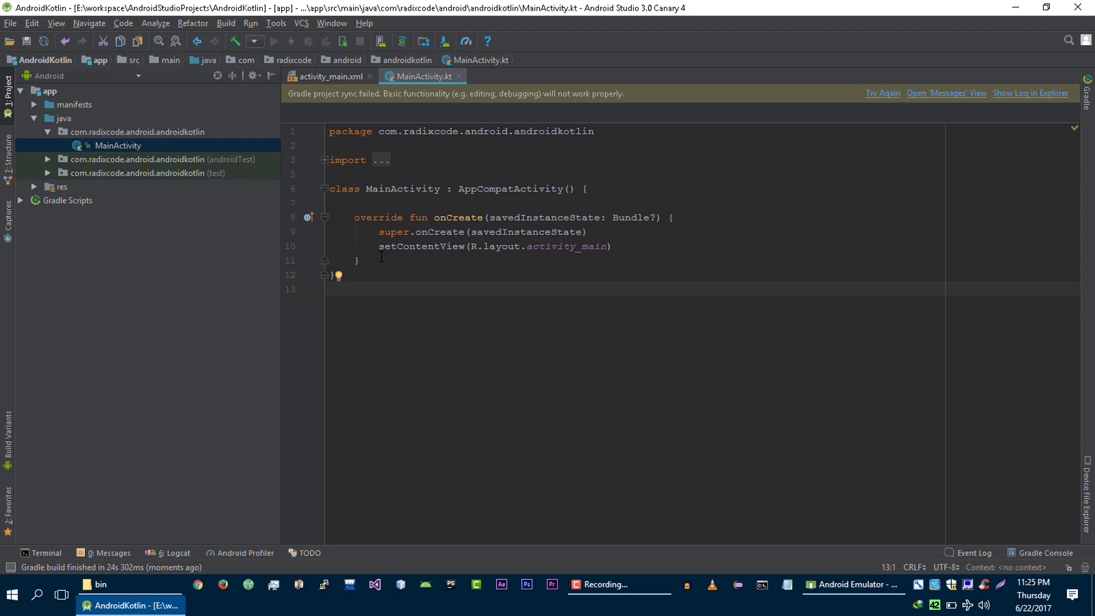
left_click(251, 23)
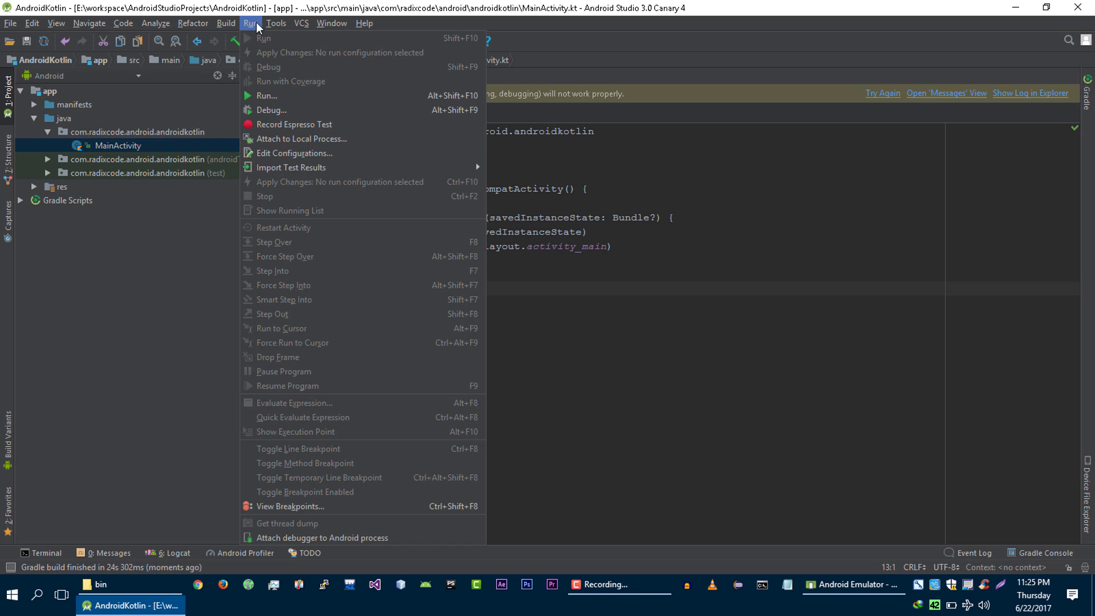
key("Escape")
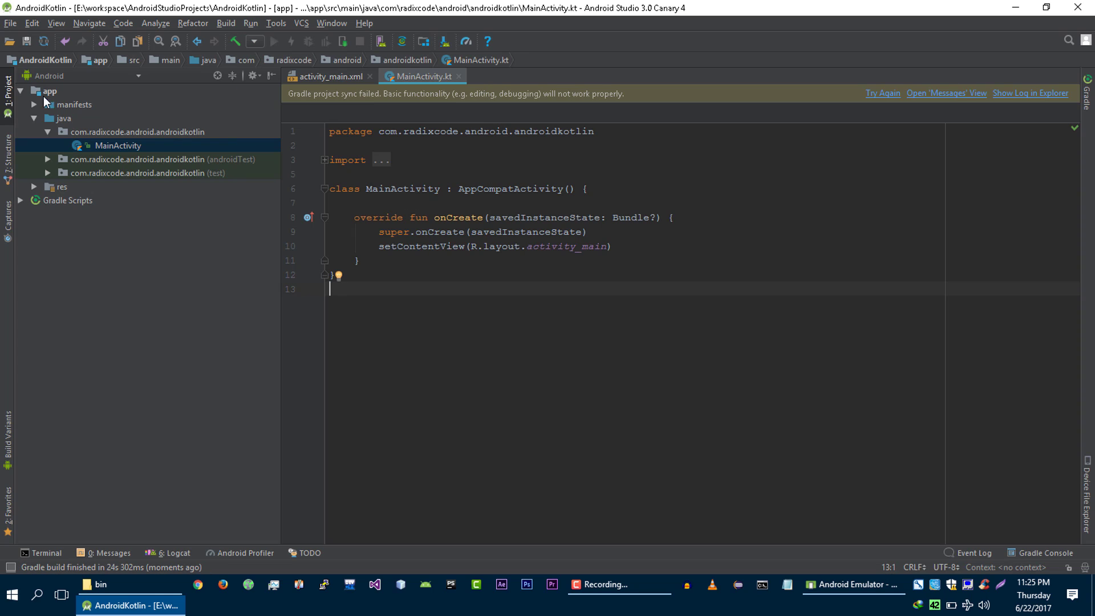
left_click(10, 22)
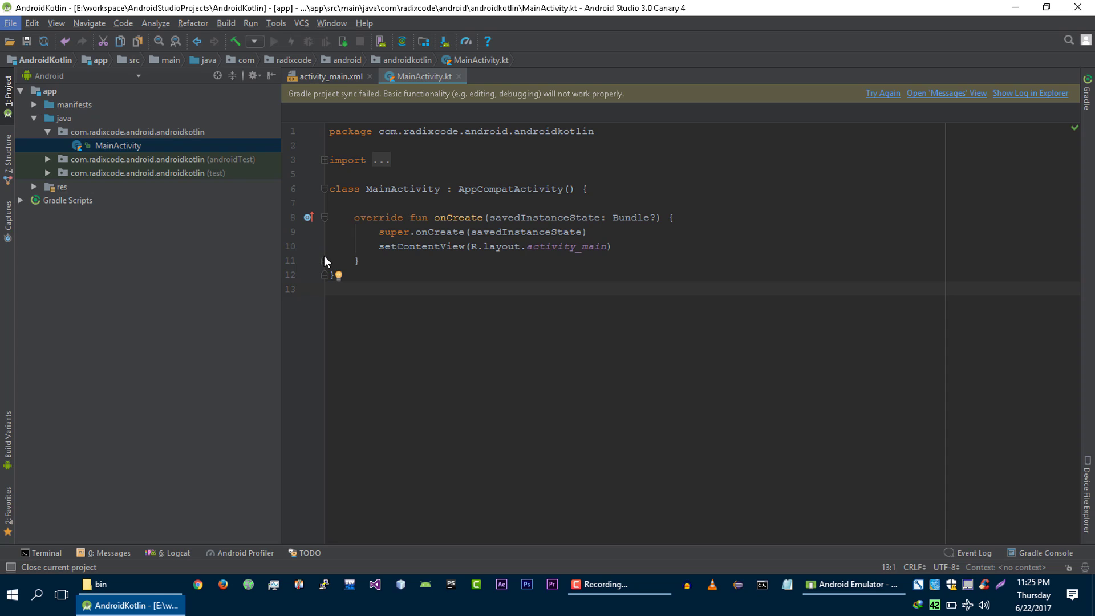
left_click(60, 567)
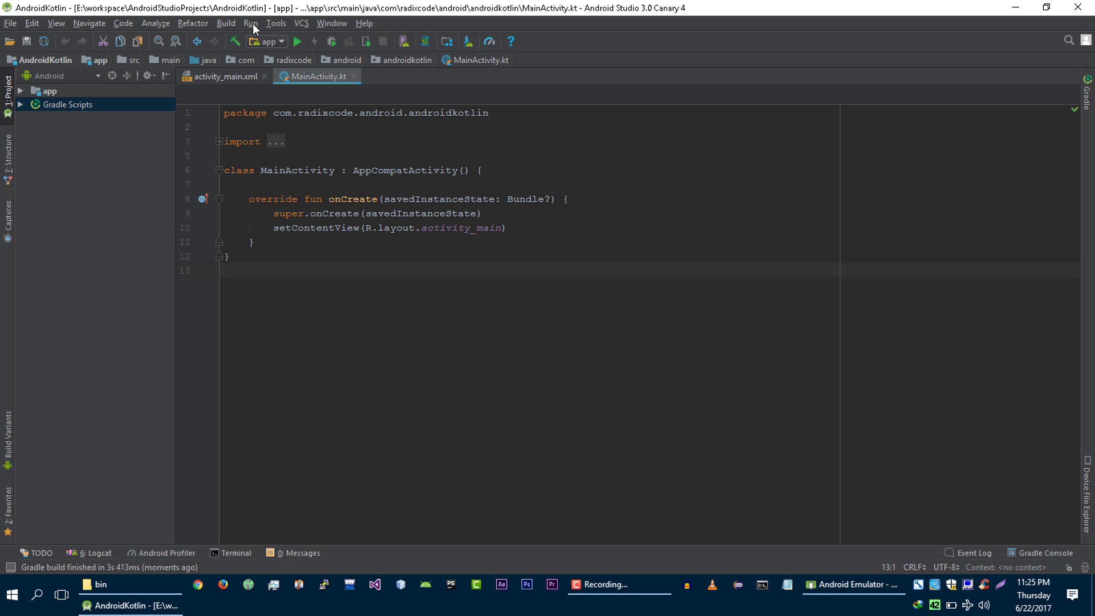
Step: Run 'app' and deploy it to the connected Nexus 5 API 21 emulator
left_click(251, 23)
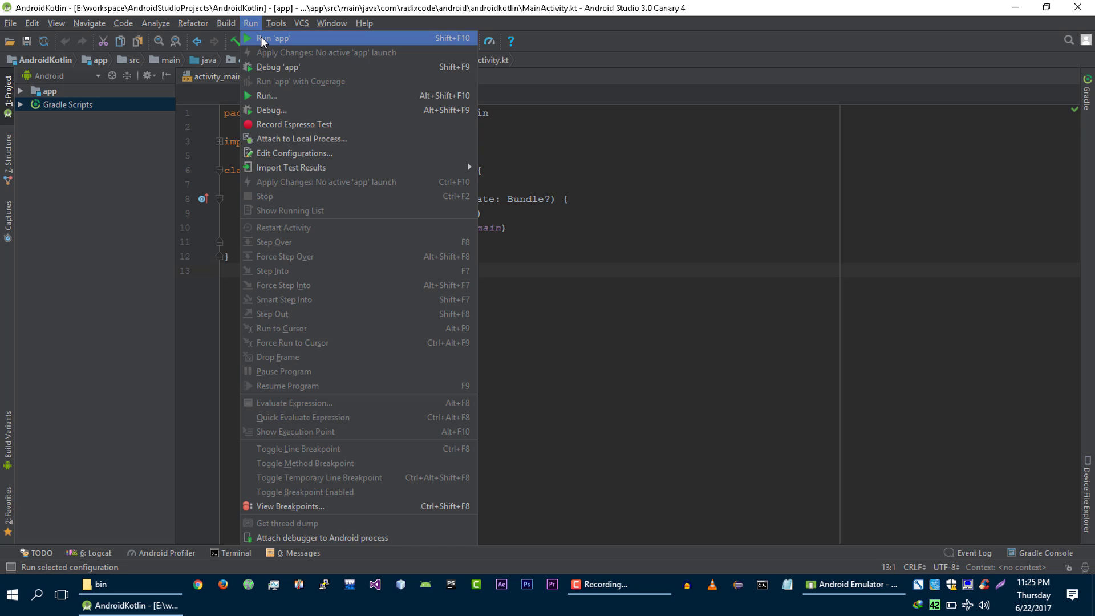
left_click(281, 38)
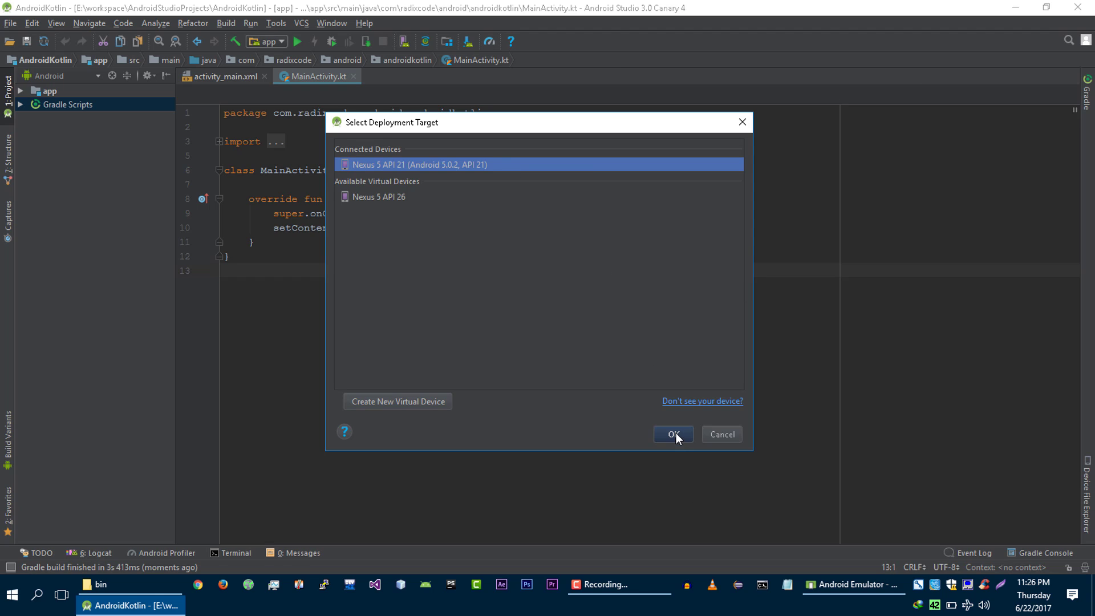
left_click(673, 434)
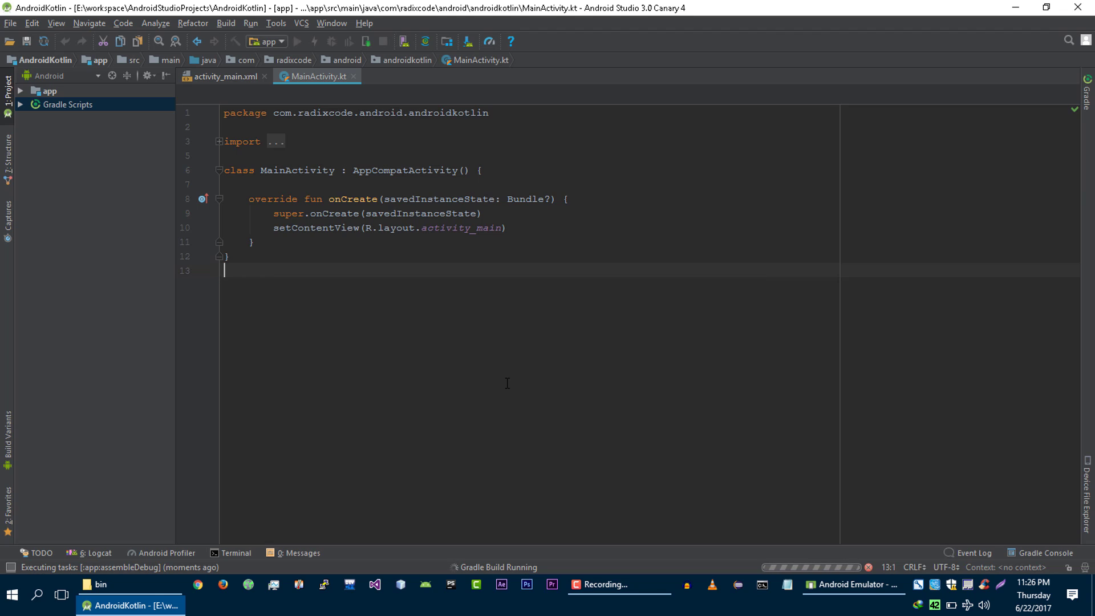
mouse_move(701, 494)
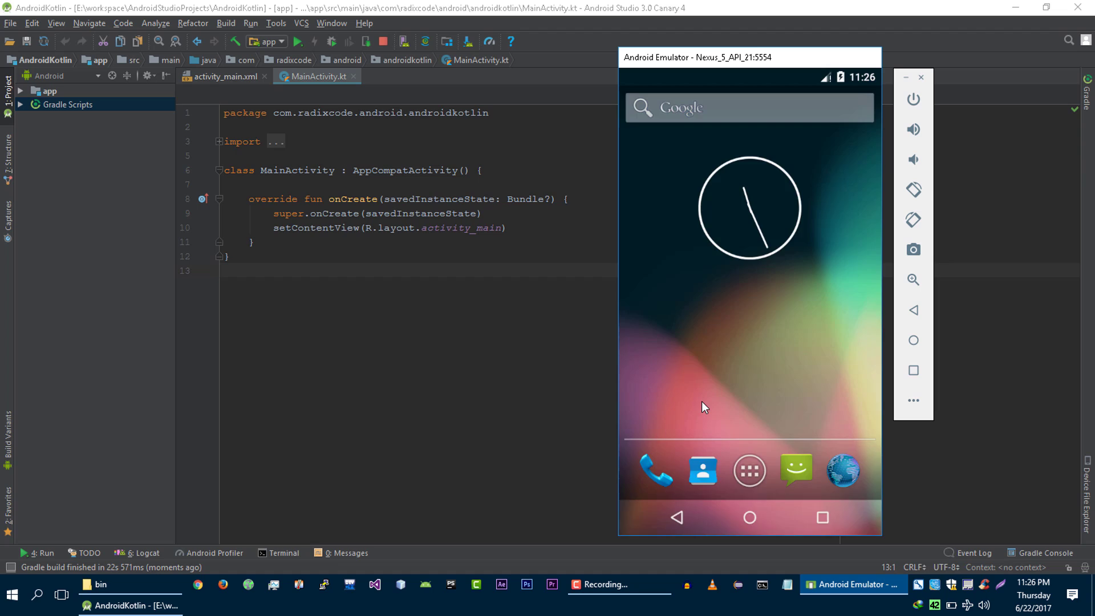
left_click(303, 41)
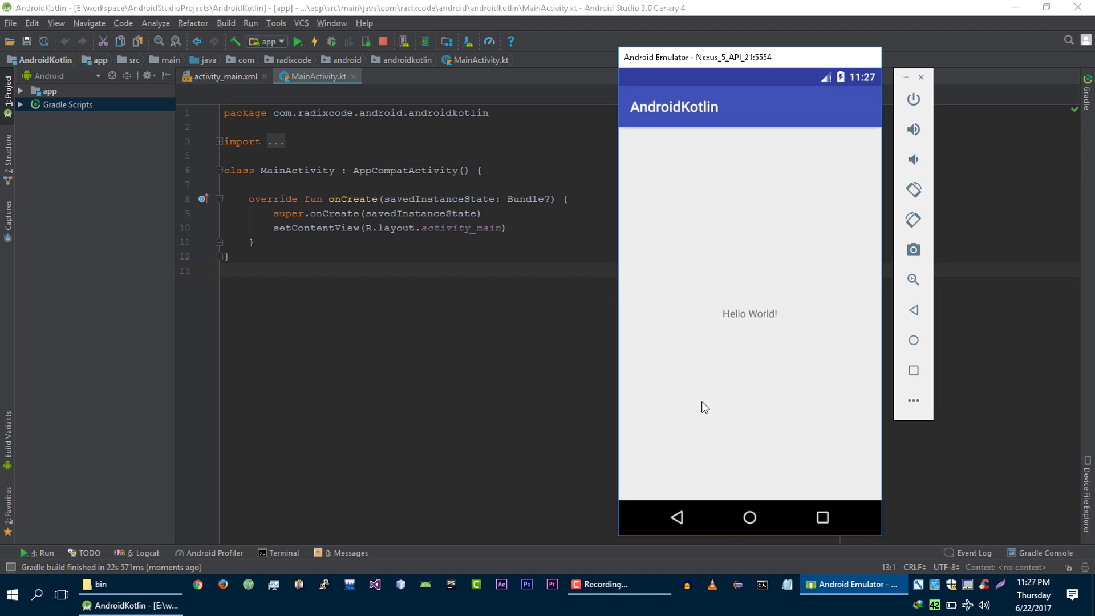